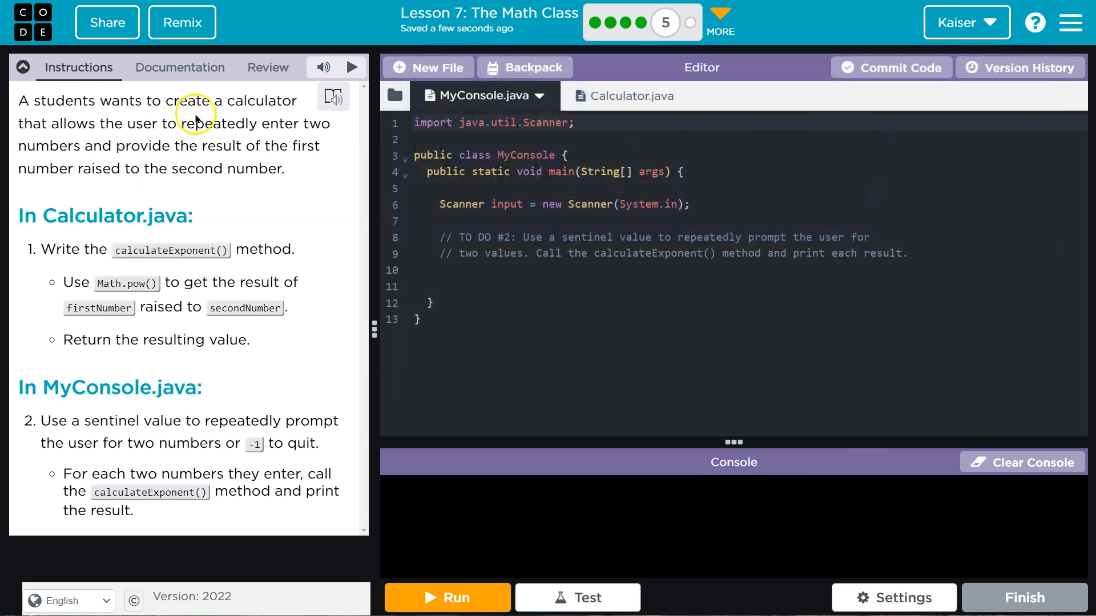
{"action": "mouse_move", "coordinate": [255, 135]}
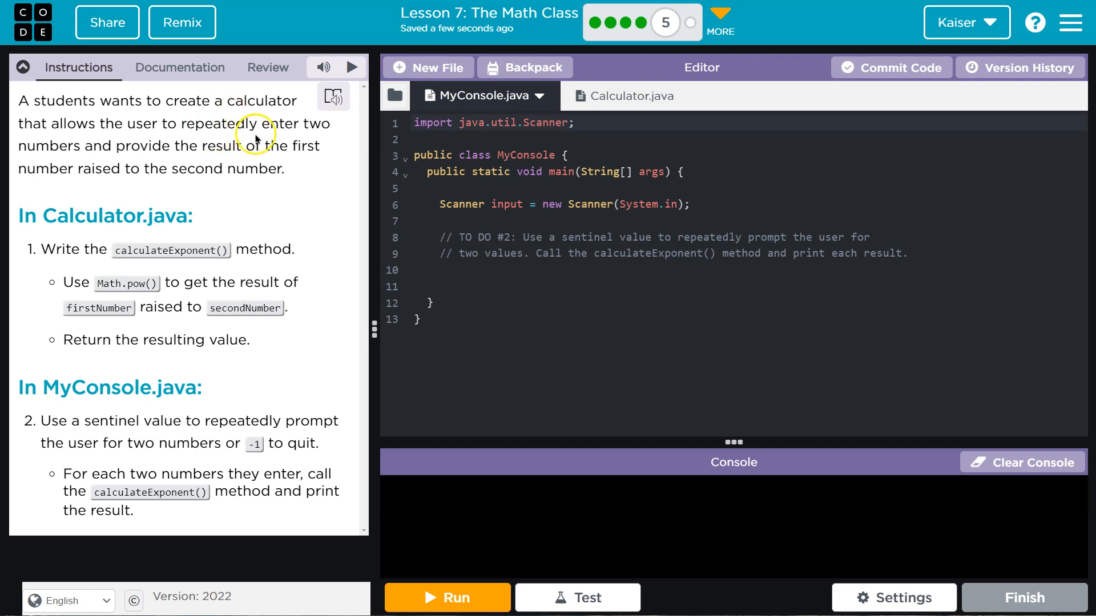
{"action": "mouse_move", "coordinate": [316, 124]}
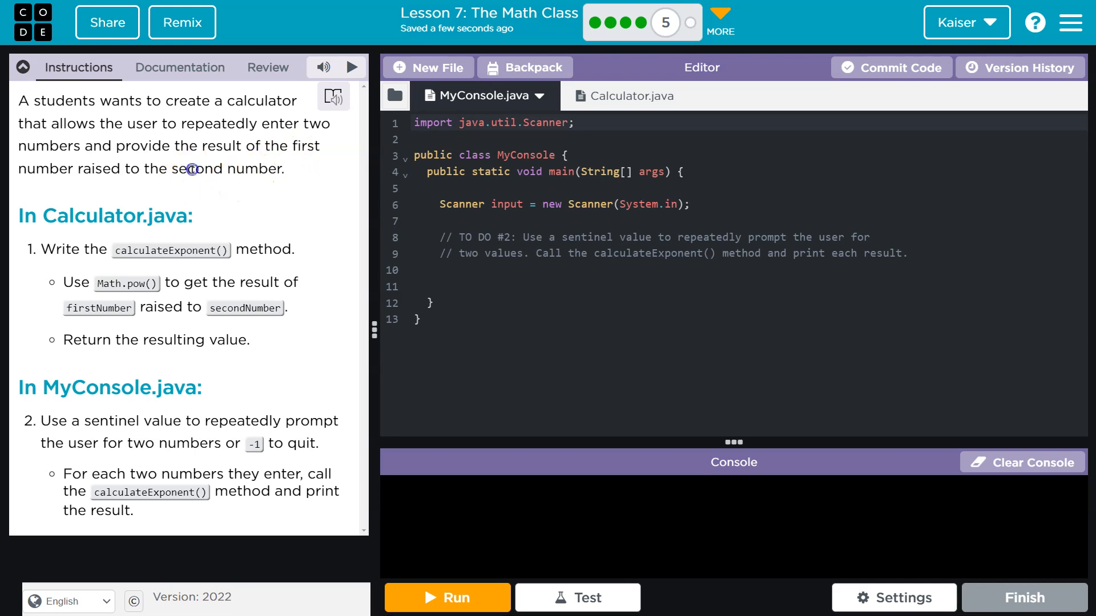
{"action": "mouse_move", "coordinate": [244, 218]}
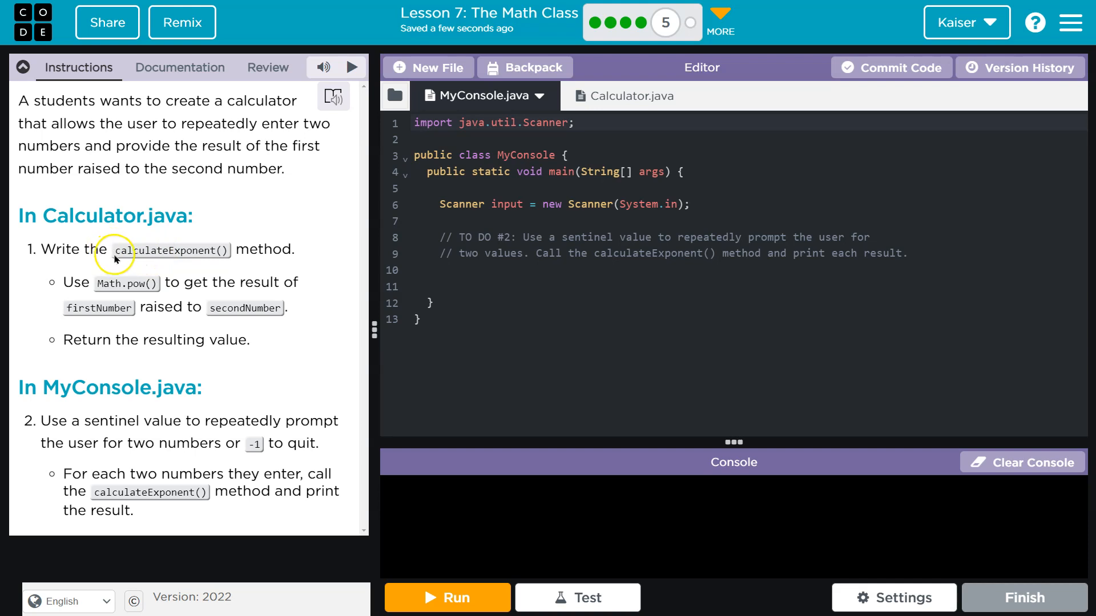
{"action": "mouse_move", "coordinate": [115, 226]}
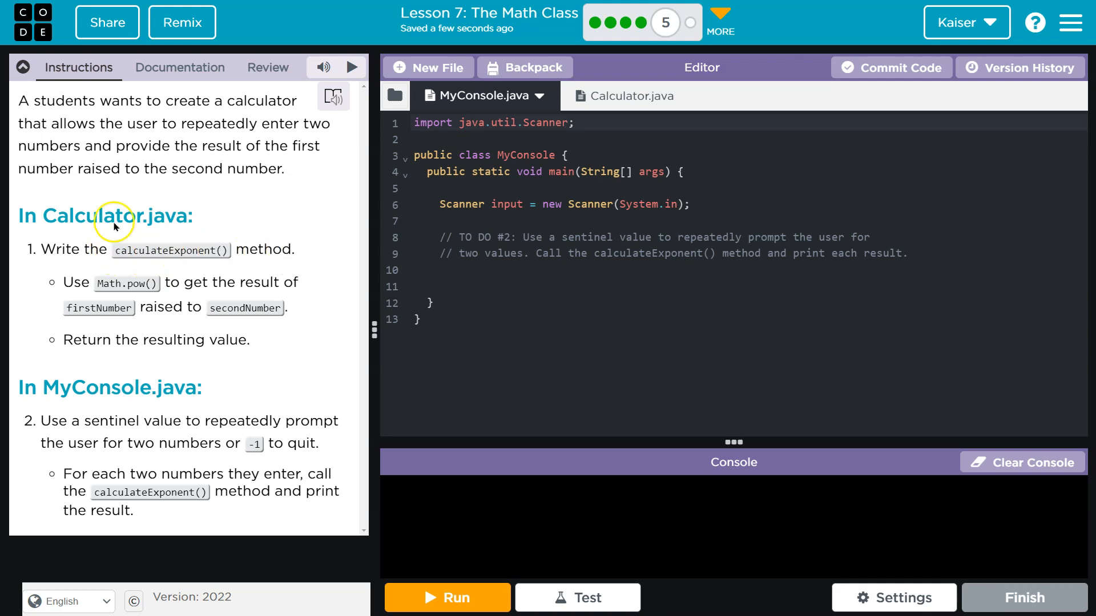
Step: Review Calculator.java and MyConsole.java, ending on Calculator.java's unchanged calculateExponent method
{"action": "left_click", "coordinate": [617, 95]}
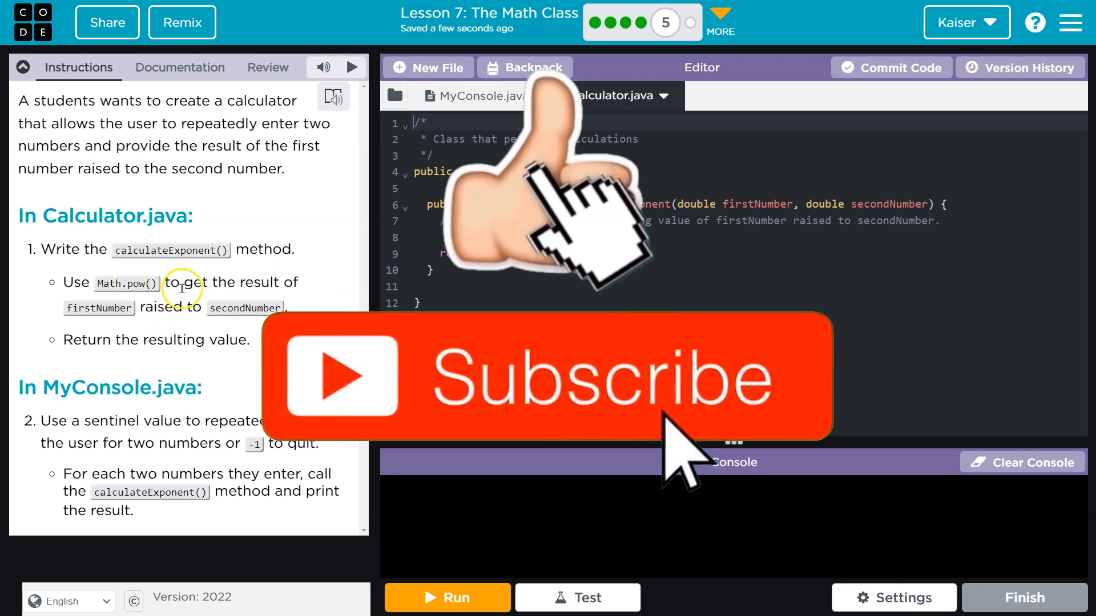
{"action": "left_click", "coordinate": [614, 95]}
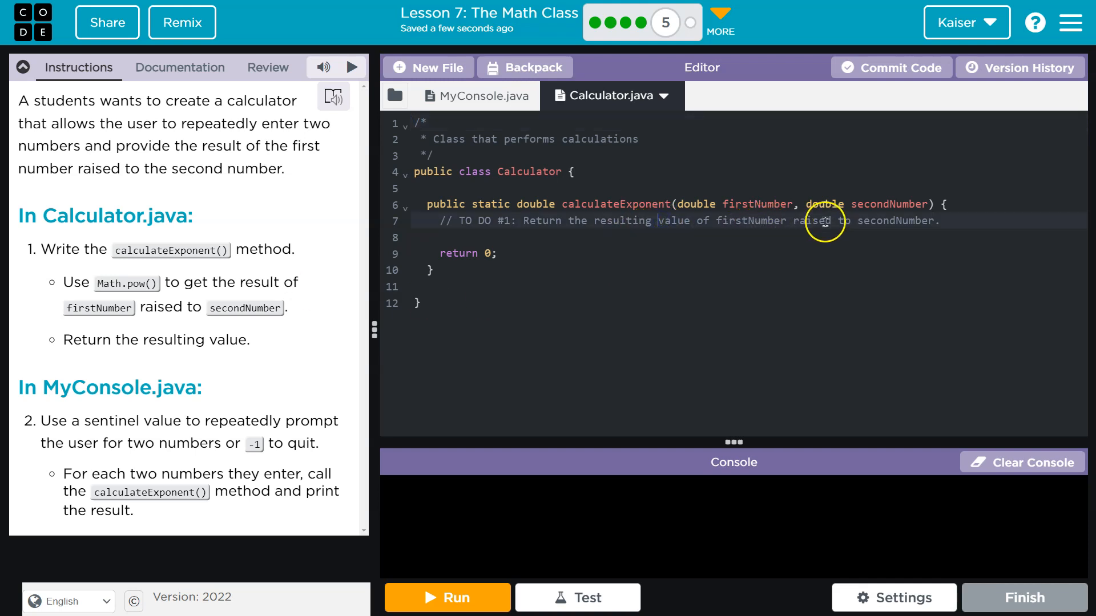
{"action": "left_click", "coordinate": [477, 96]}
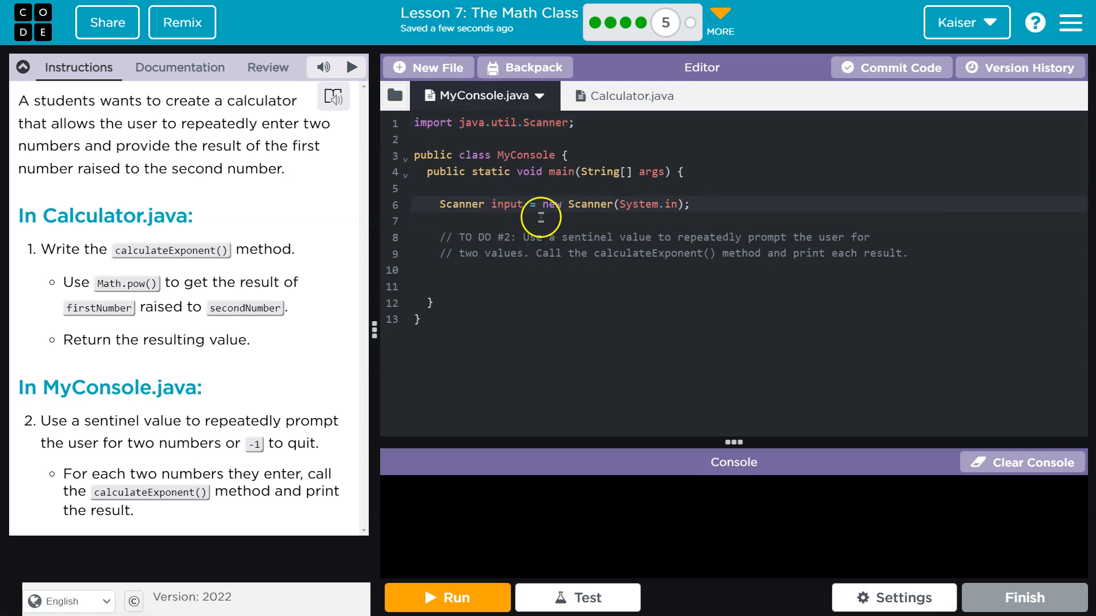
{"action": "left_click", "coordinate": [610, 96]}
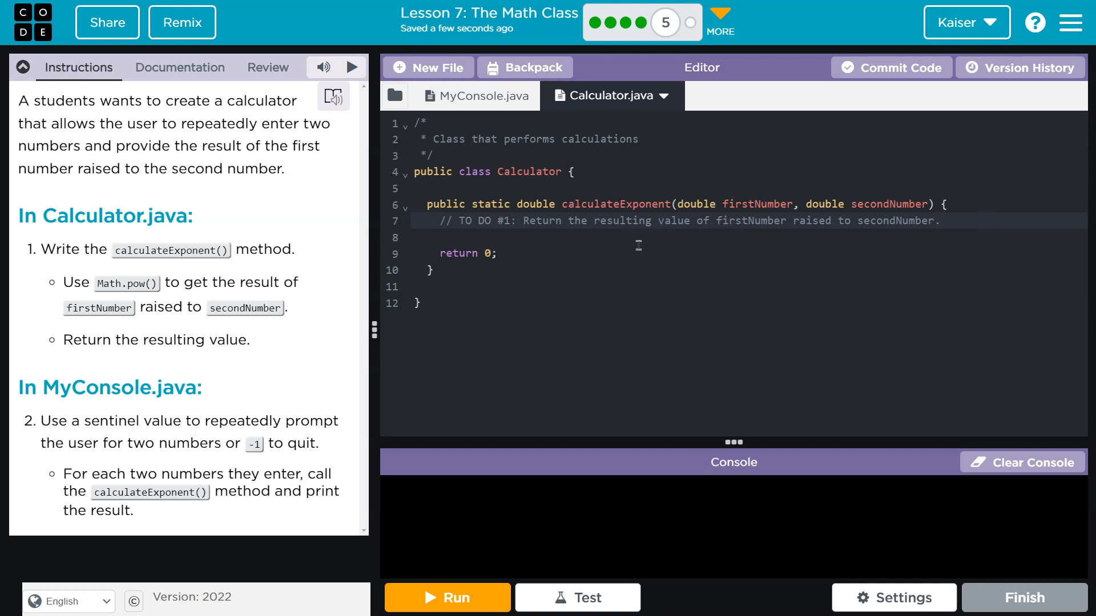
Step: Add 'double result = Math.pow(firstNumber, secondNumber);', return result, and remove the blank line
{"action": "key", "text": "enter"}
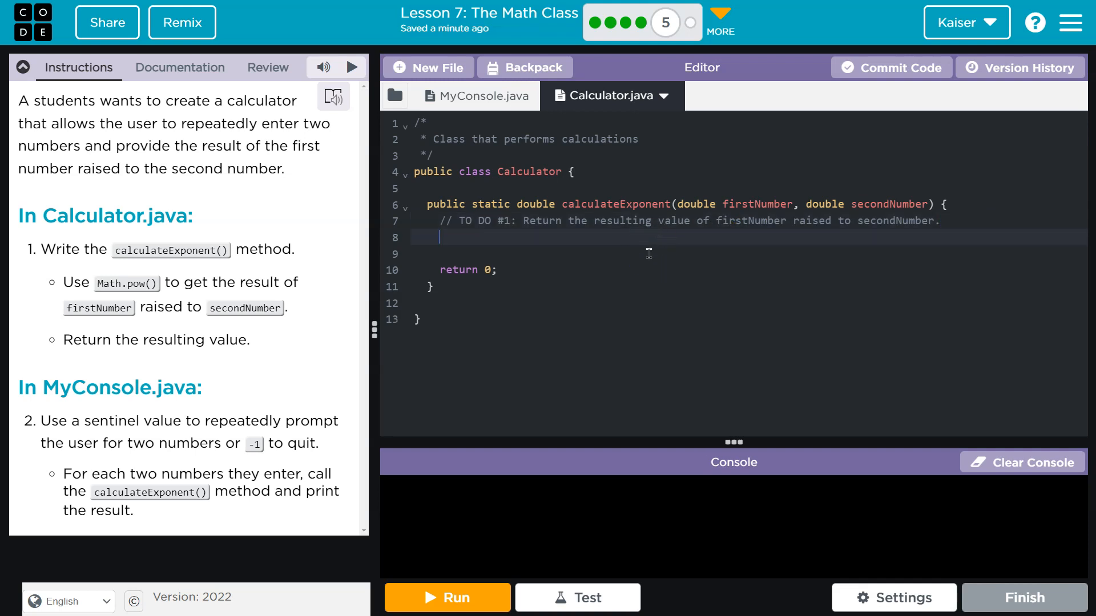
{"action": "mouse_move", "coordinate": [681, 189]}
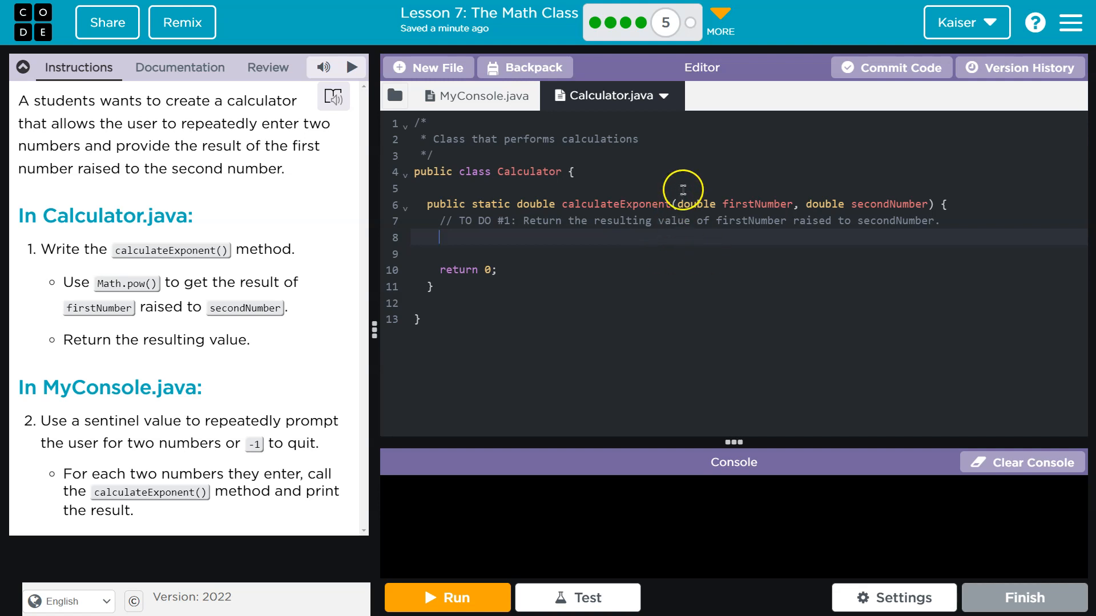
{"action": "type", "text": "double result"}
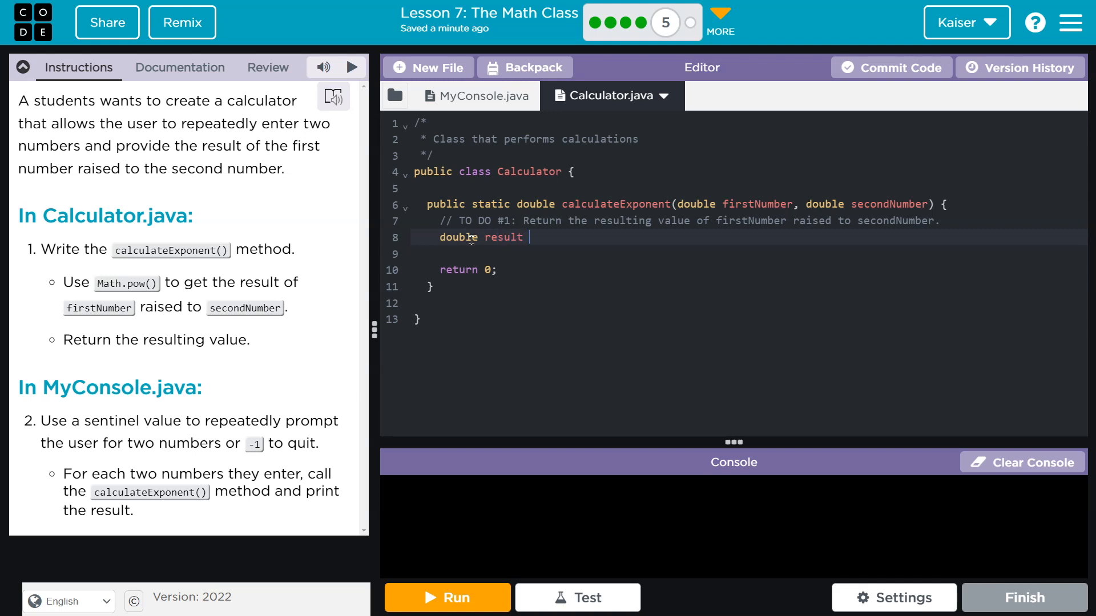
{"action": "type", "text": "="}
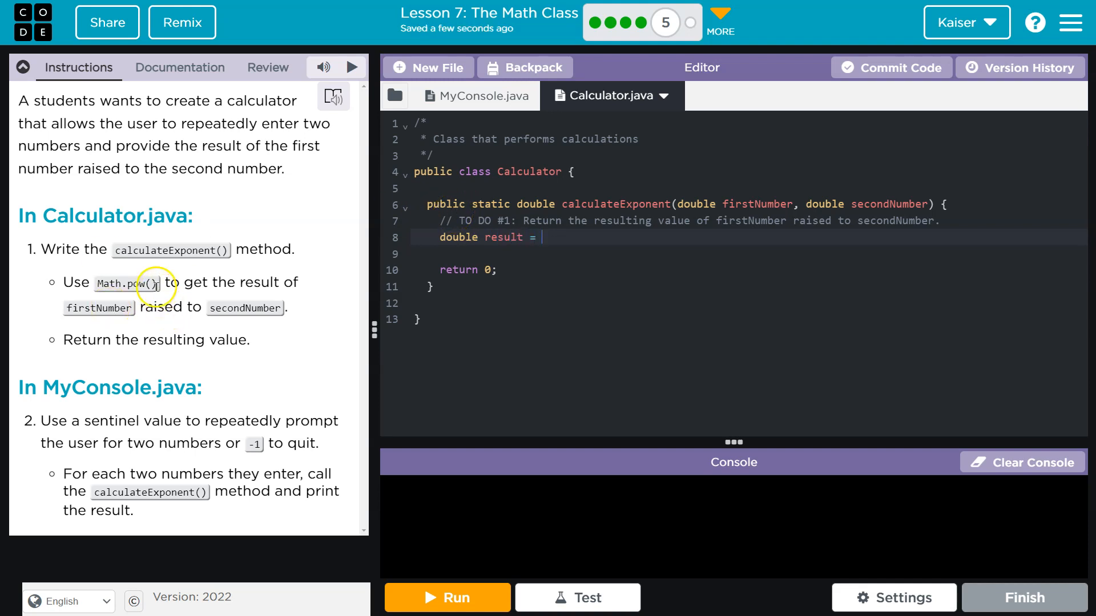
{"action": "type", "text": "Math.pow"}
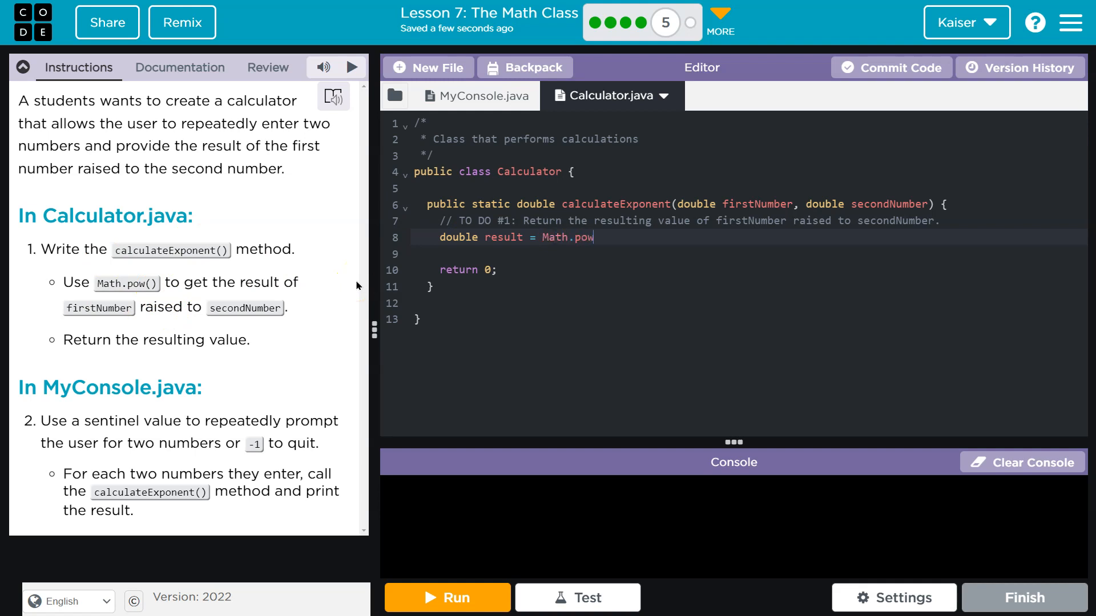
{"action": "type", "text": "()"}
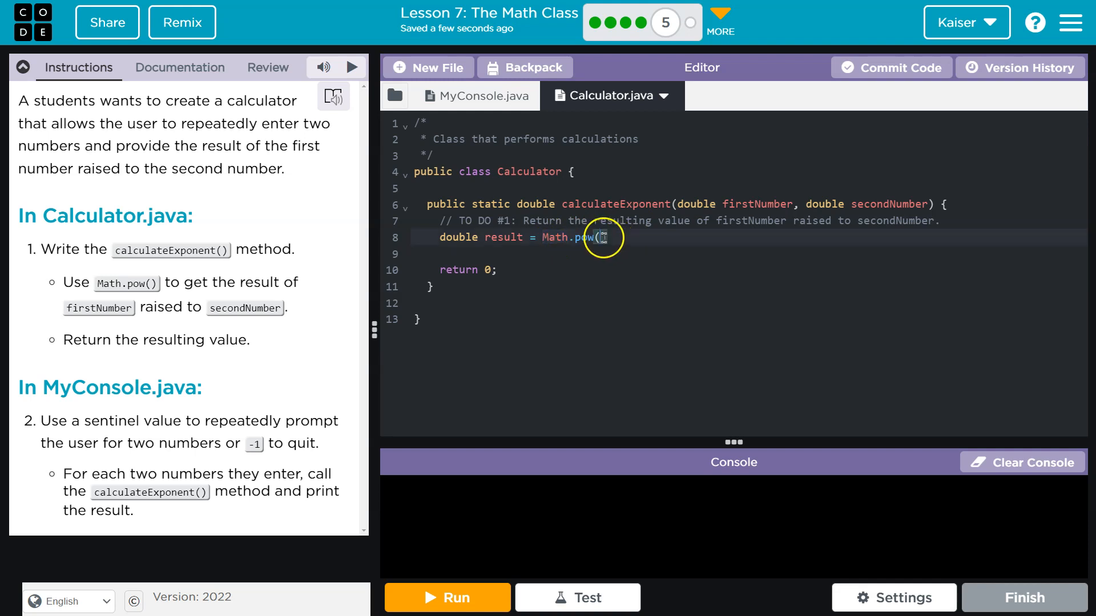
{"action": "type", "text": "firstNumber,"}
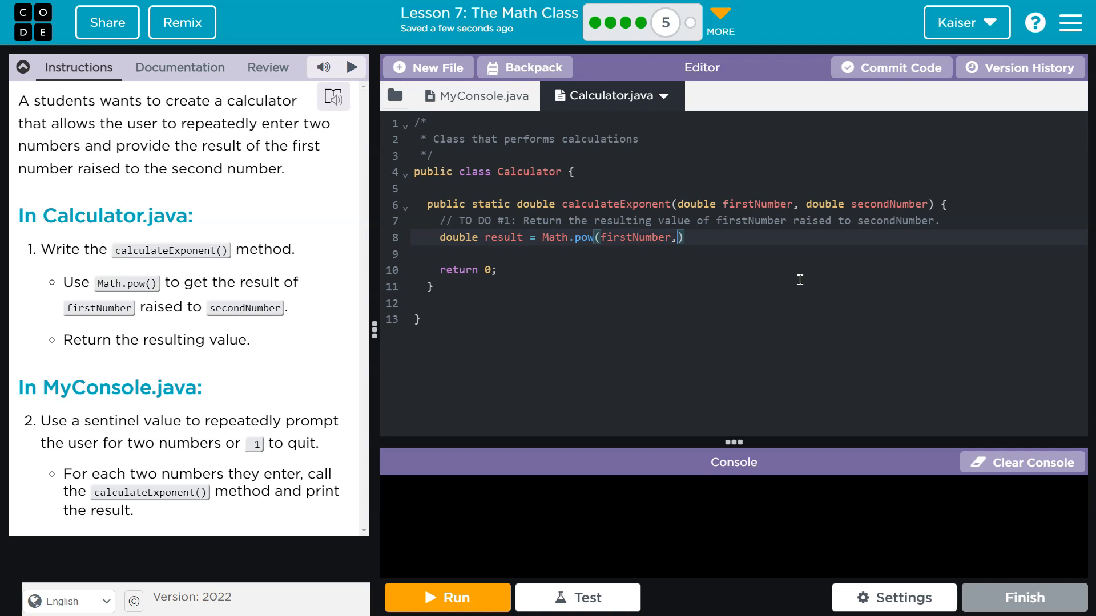
{"action": "type", "text": "secondNumber"}
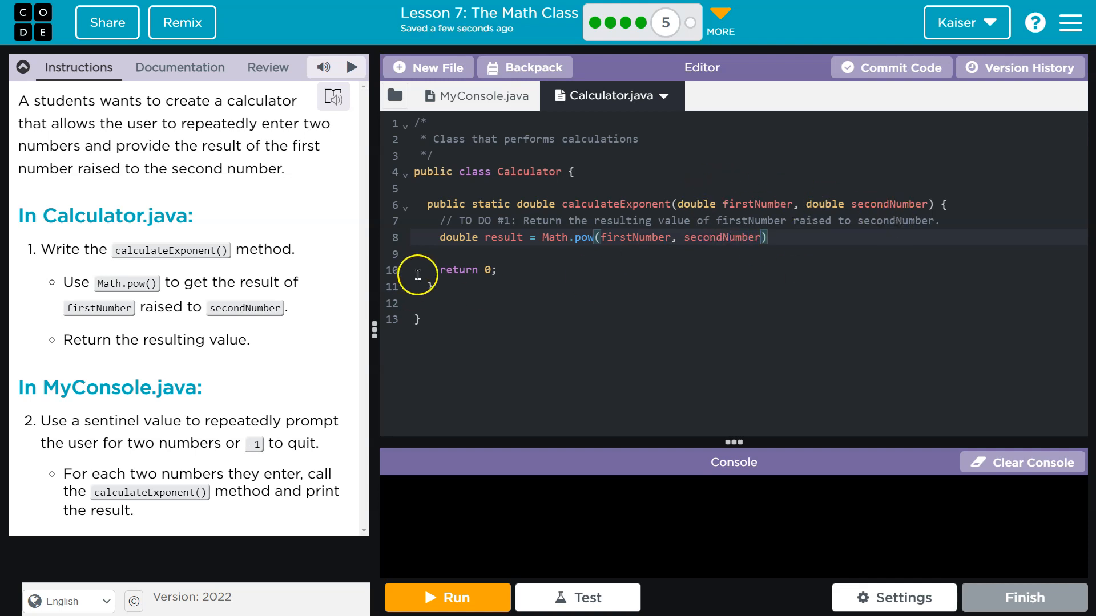
{"action": "type", "text": ";"}
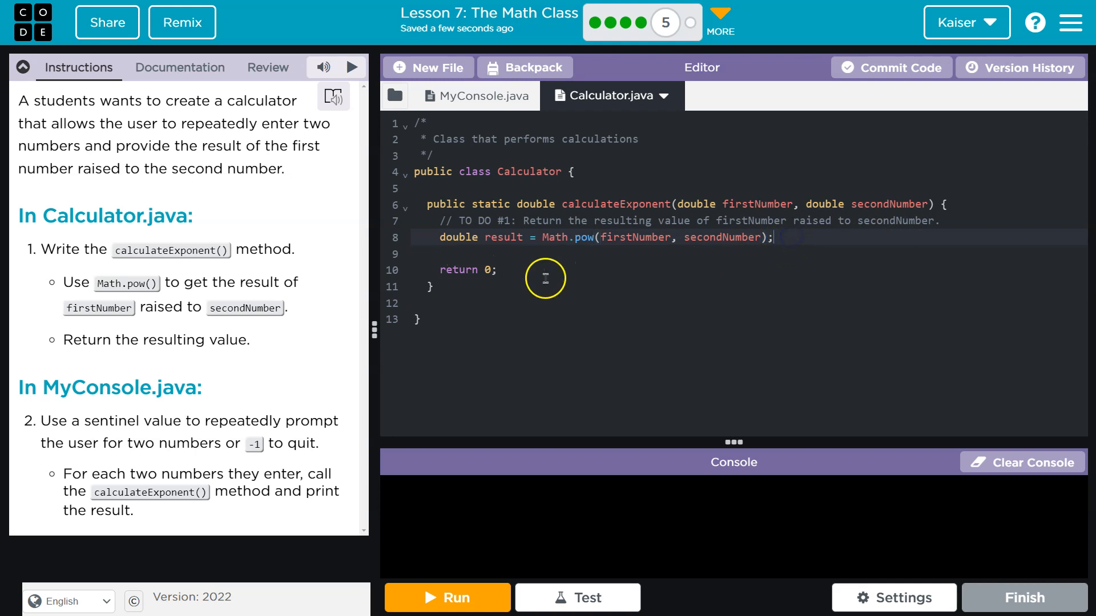
{"action": "type", "text": "result"}
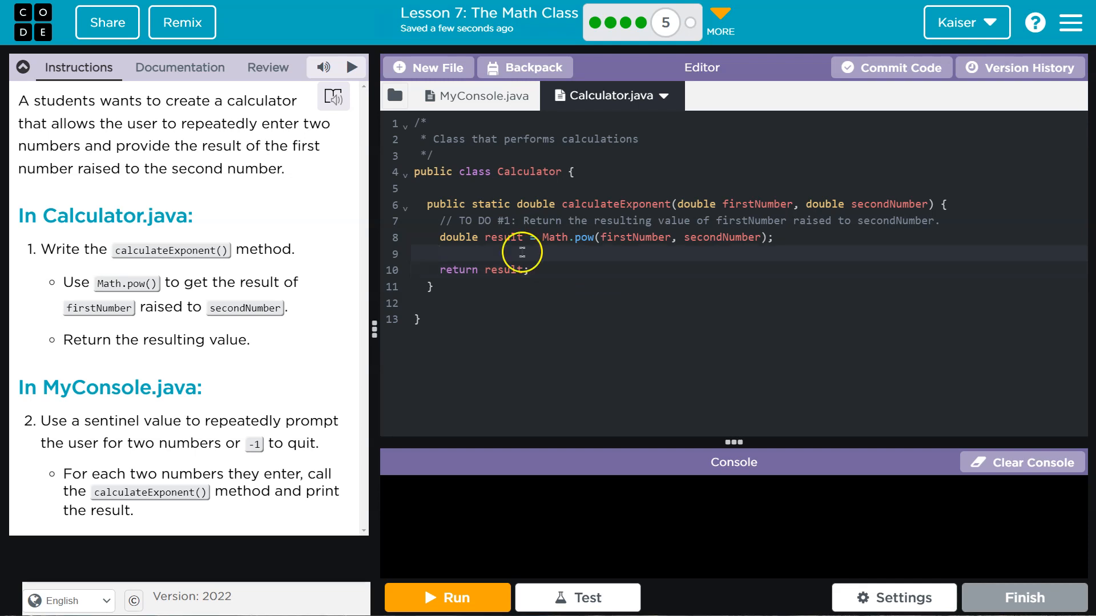
{"action": "key", "text": "Backspace"}
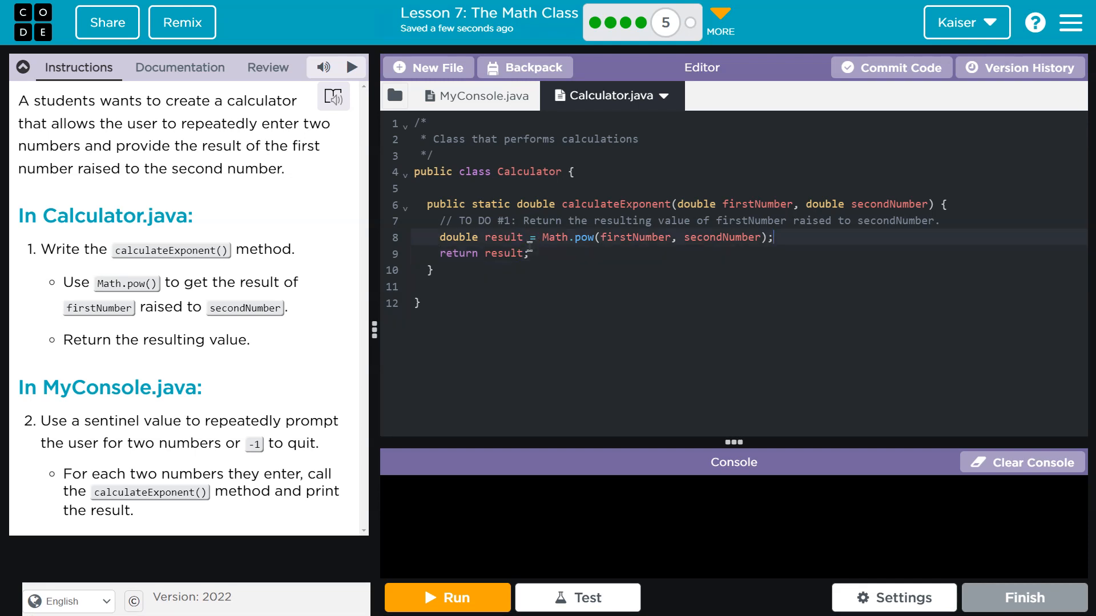
{"action": "left_click", "coordinate": [793, 221]}
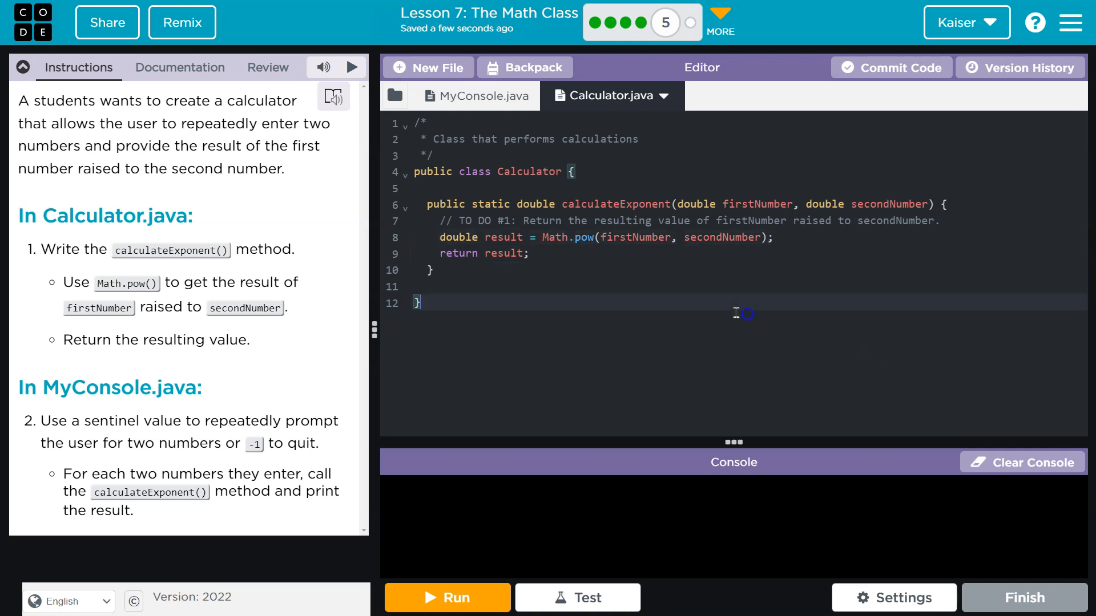
Step: Switch the editor to MyConsole.java
{"action": "left_click", "coordinate": [478, 96]}
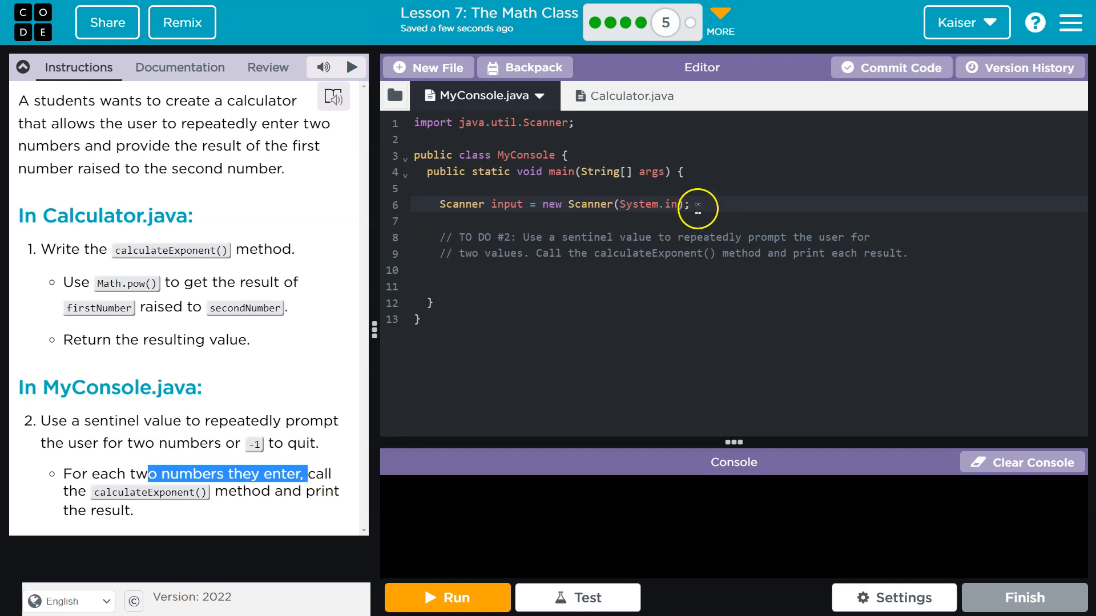
Step: Declare 'double num1 = -1;' below the Scanner setup
{"action": "key", "text": "Enter"}
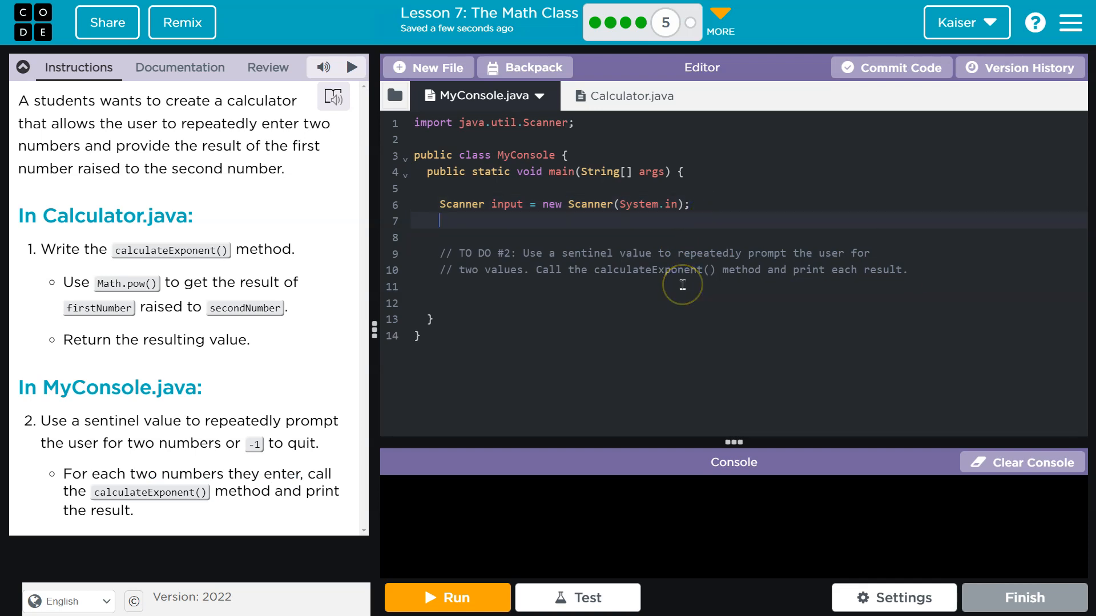
{"action": "mouse_move", "coordinate": [707, 283]}
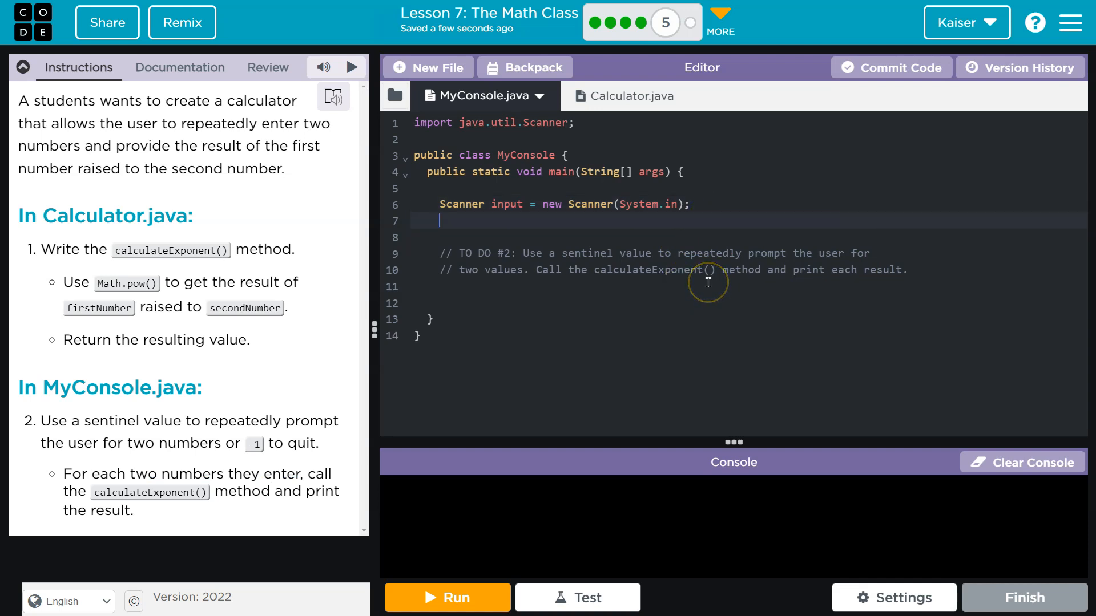
{"action": "type", "text": "double num"}
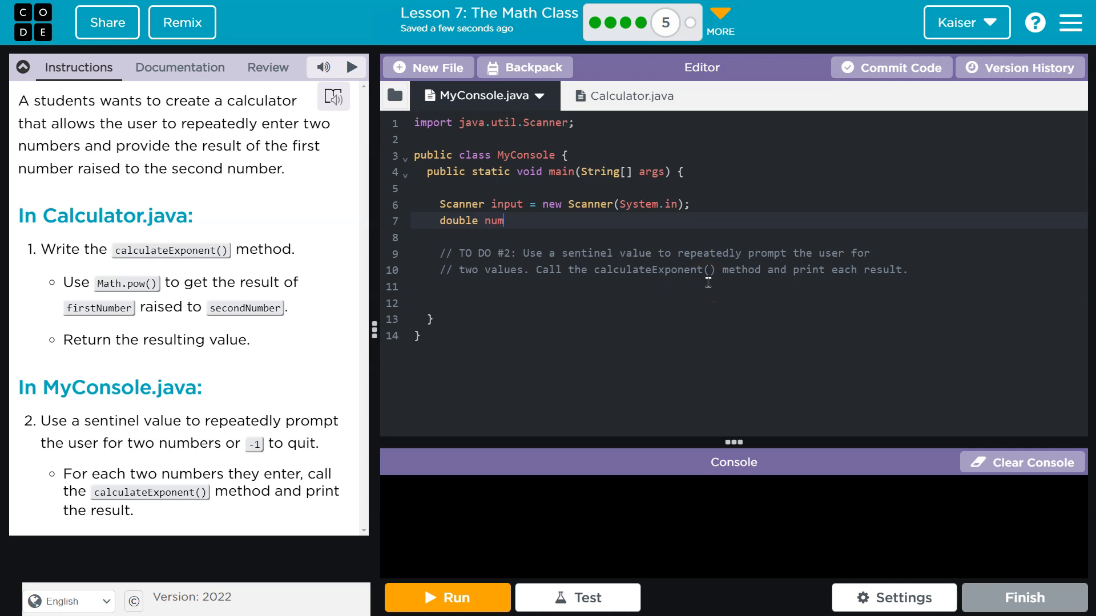
{"action": "type", "text": "1 = -"}
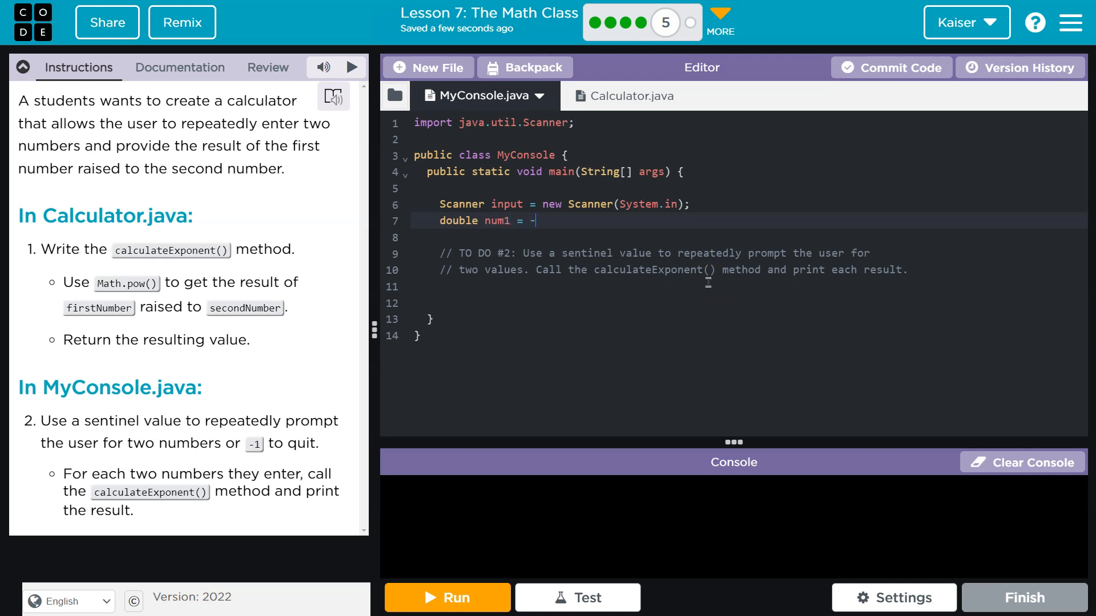
{"action": "type", "text": "1;"}
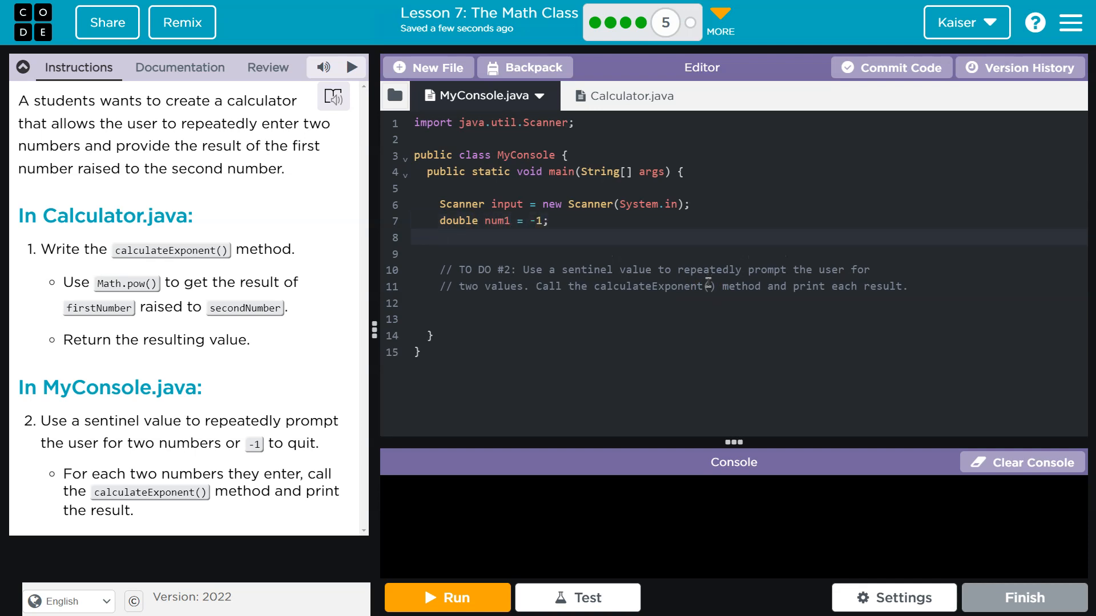
Step: Change num1's starting value to 0 and add 'double num2 = 0;' below it
{"action": "left_click", "coordinate": [414, 238]}
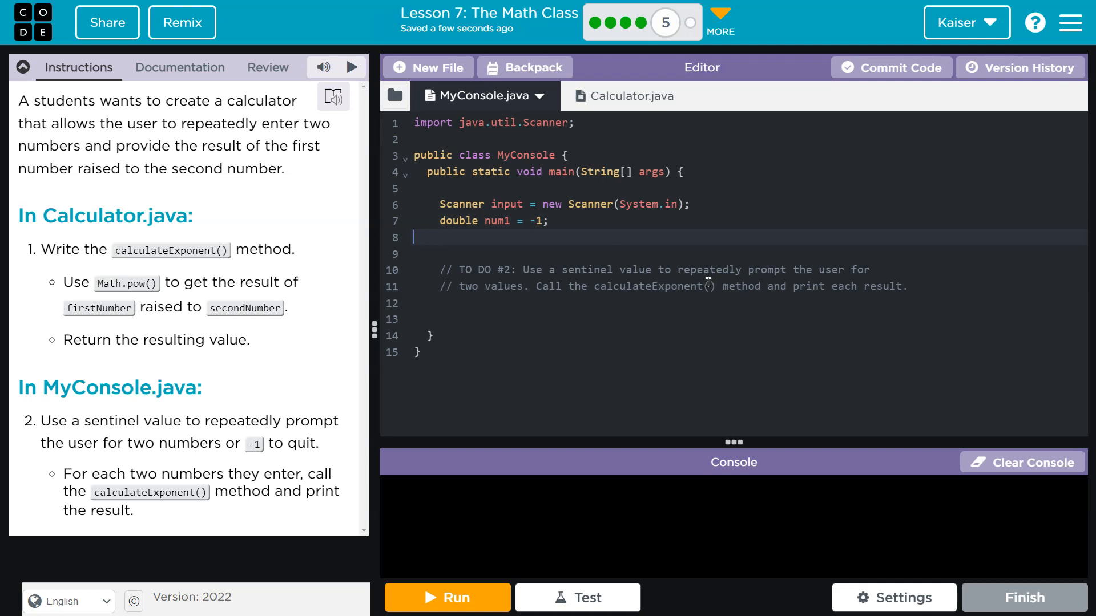
{"action": "type", "text": "0"}
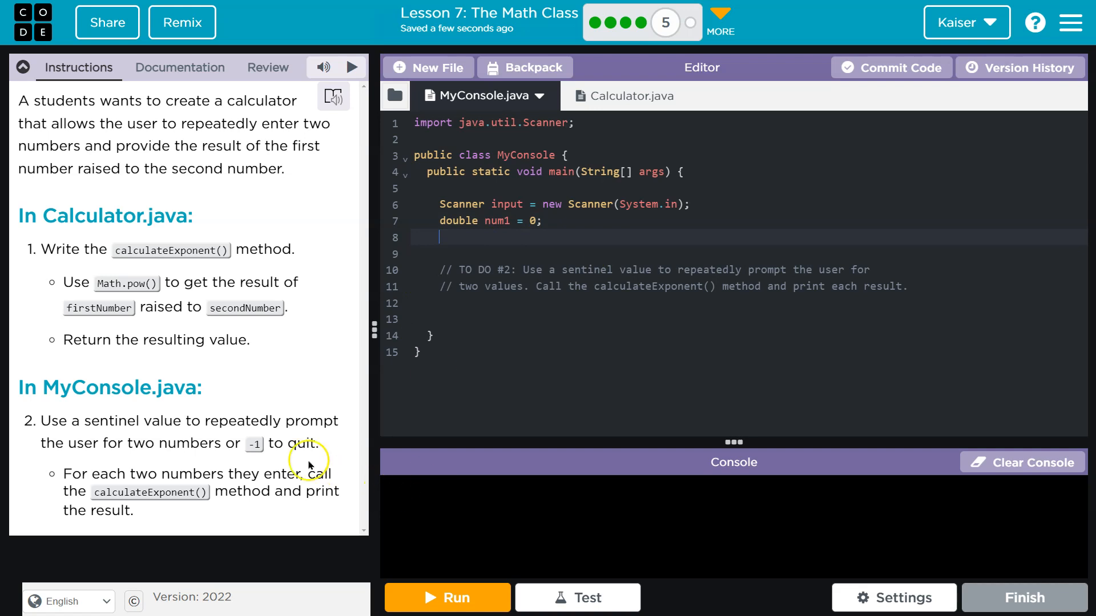
{"action": "type", "text": "double n"}
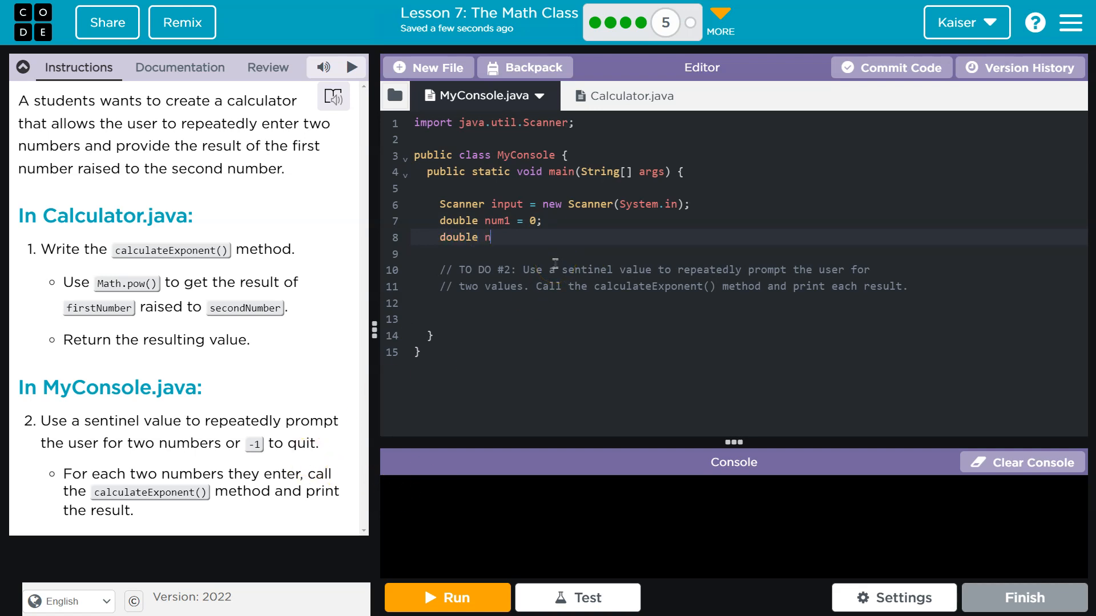
{"action": "type", "text": "um2 ="}
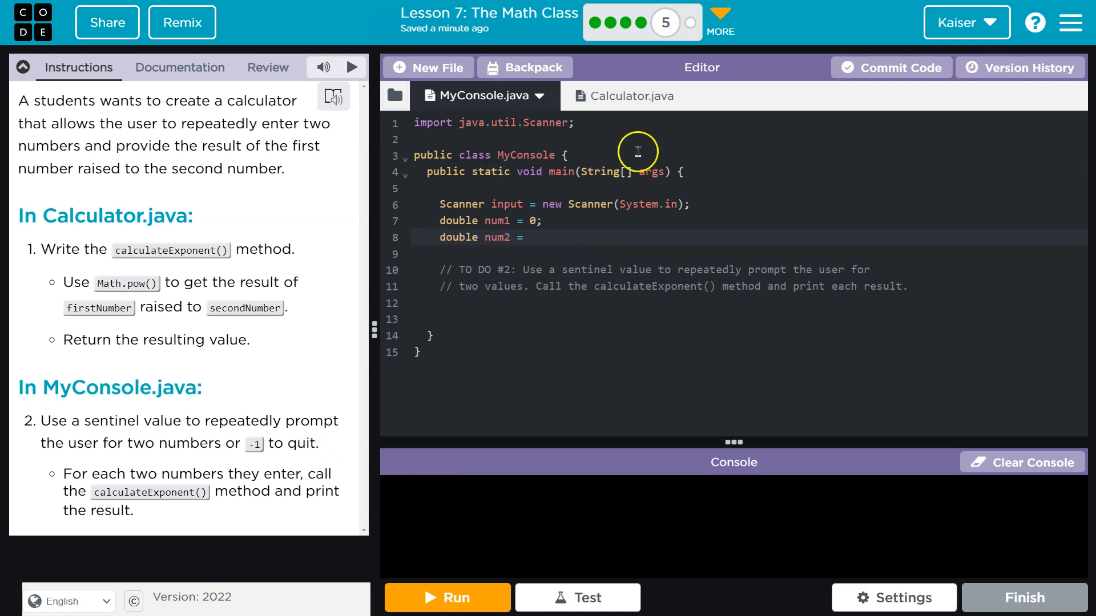
{"action": "left_click", "coordinate": [616, 96]}
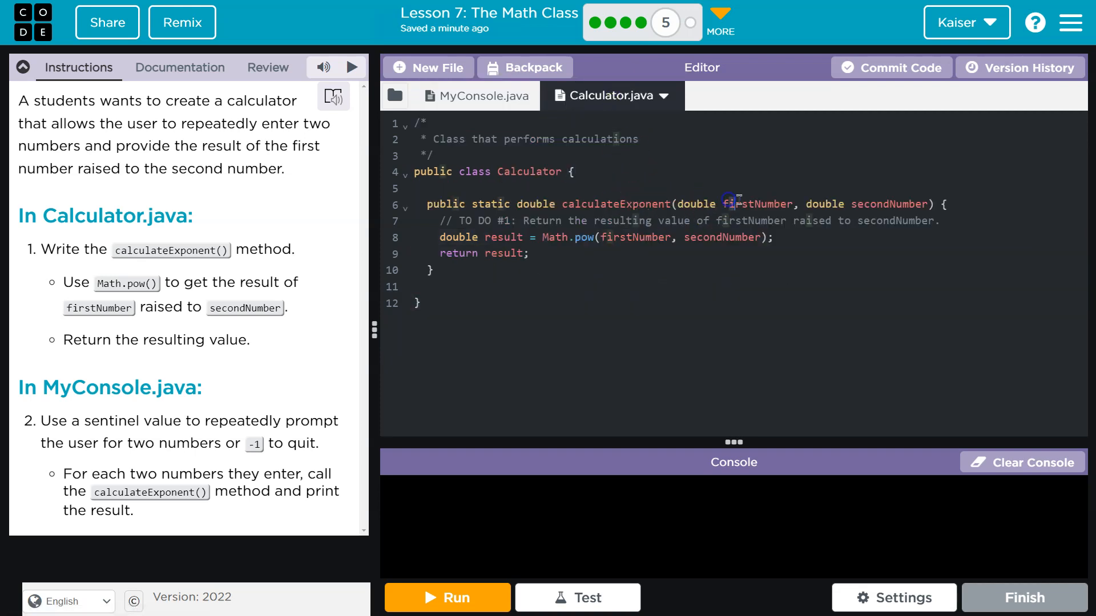
{"action": "left_click", "coordinate": [479, 96]}
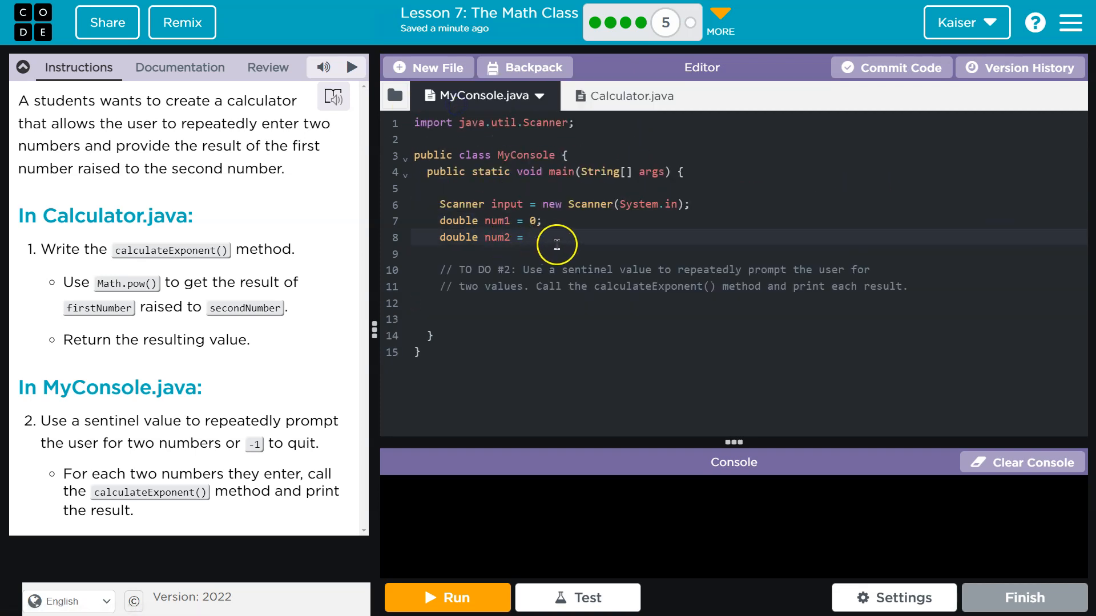
{"action": "type", "text": "0;"}
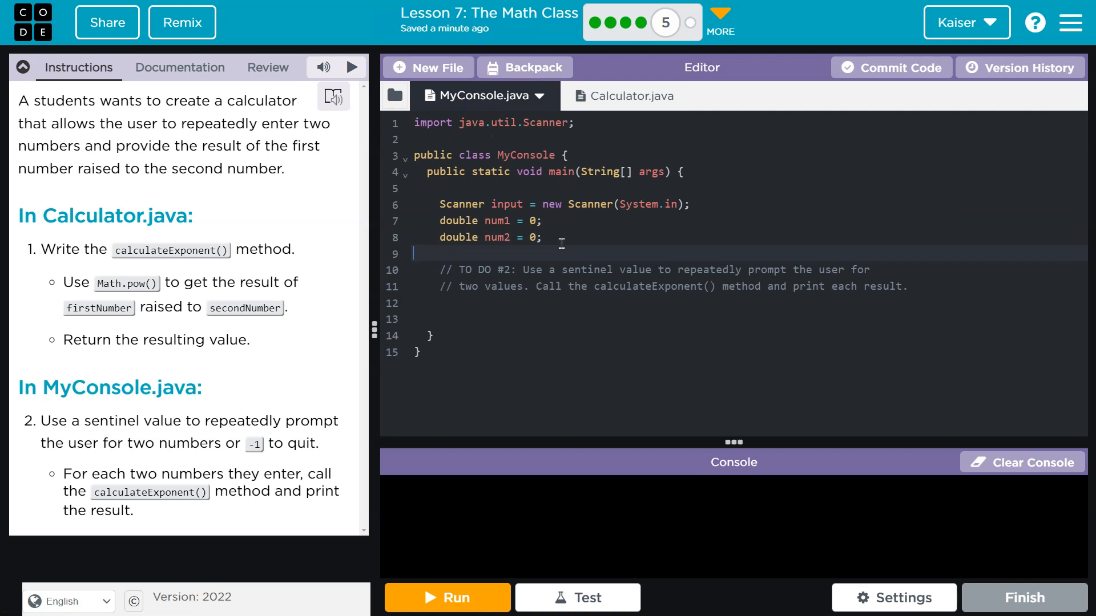
{"action": "key", "text": "enter"}
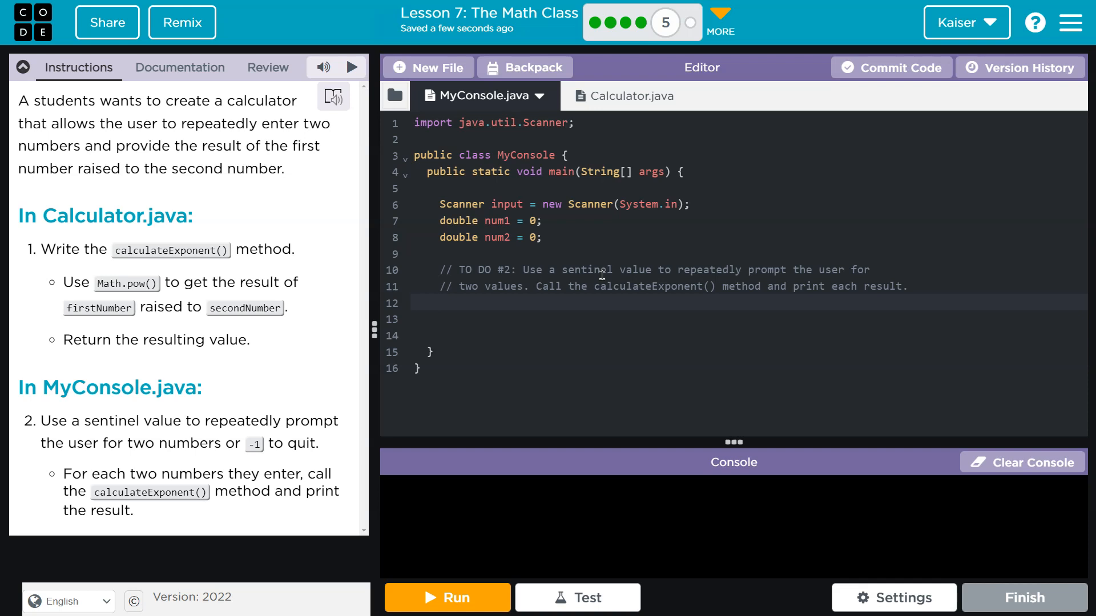
Step: Add 'while (num1 != -1) {' with an empty body below the TO DO #2 comment
{"action": "left_click", "coordinate": [439, 303]}
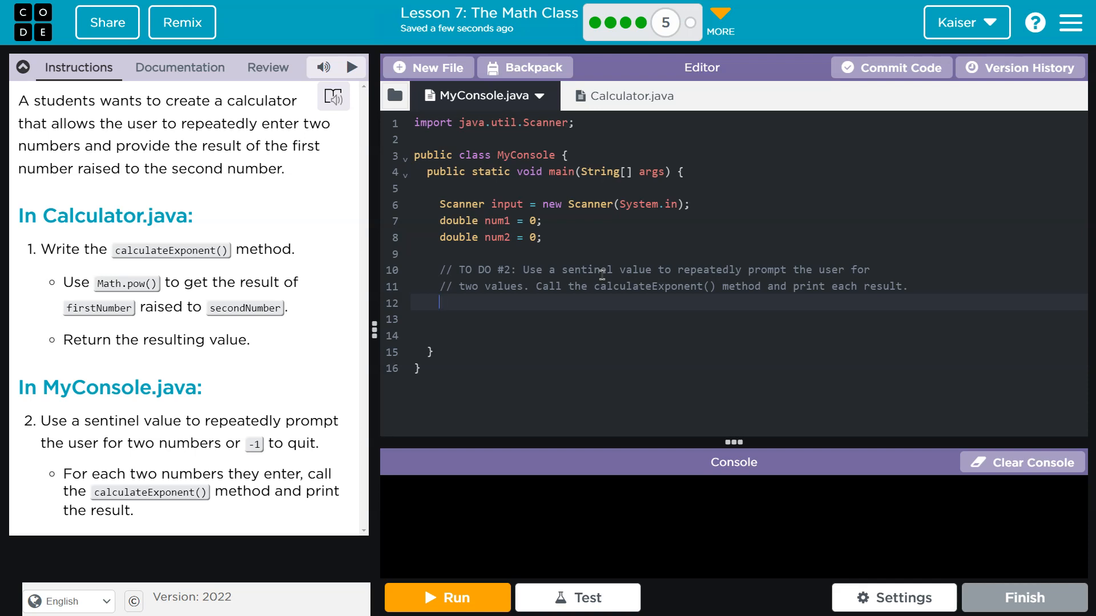
{"action": "type", "text": "while("}
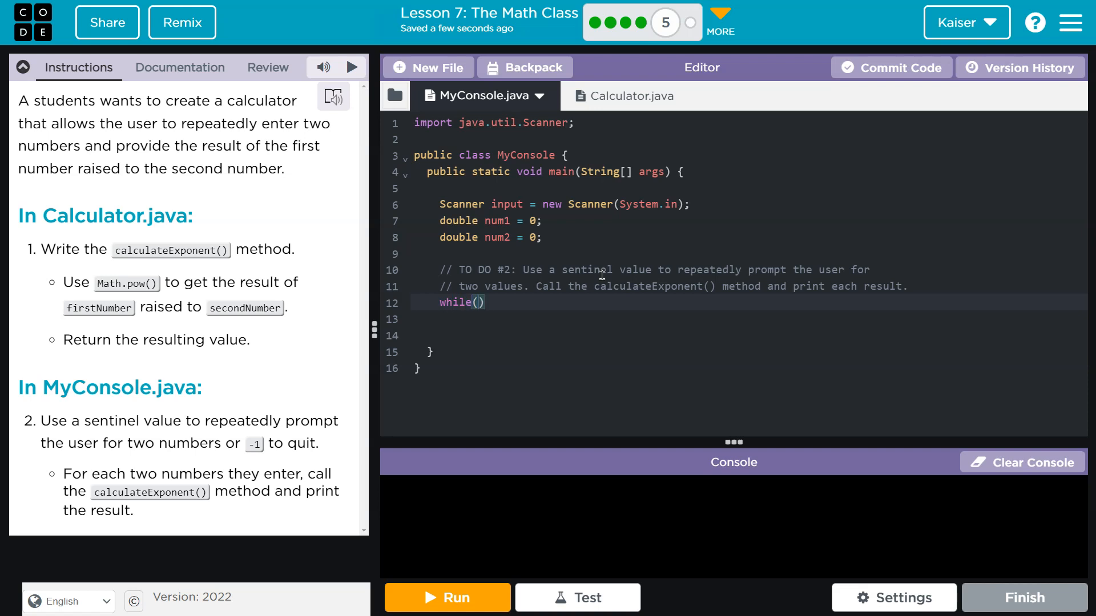
{"action": "type", "text": "num1 !="}
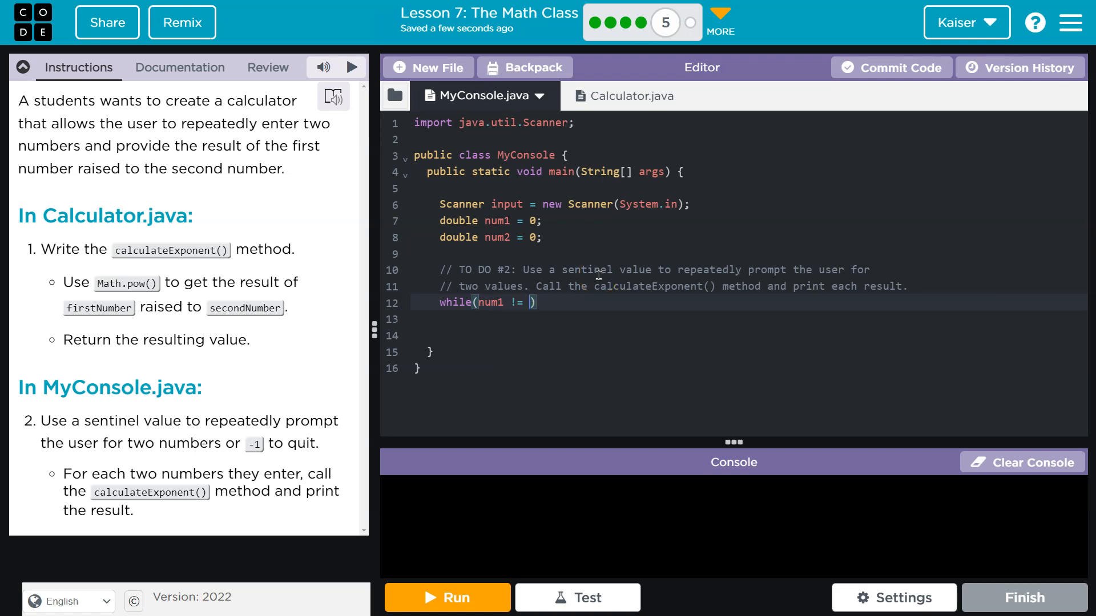
{"action": "type", "text": "-1"}
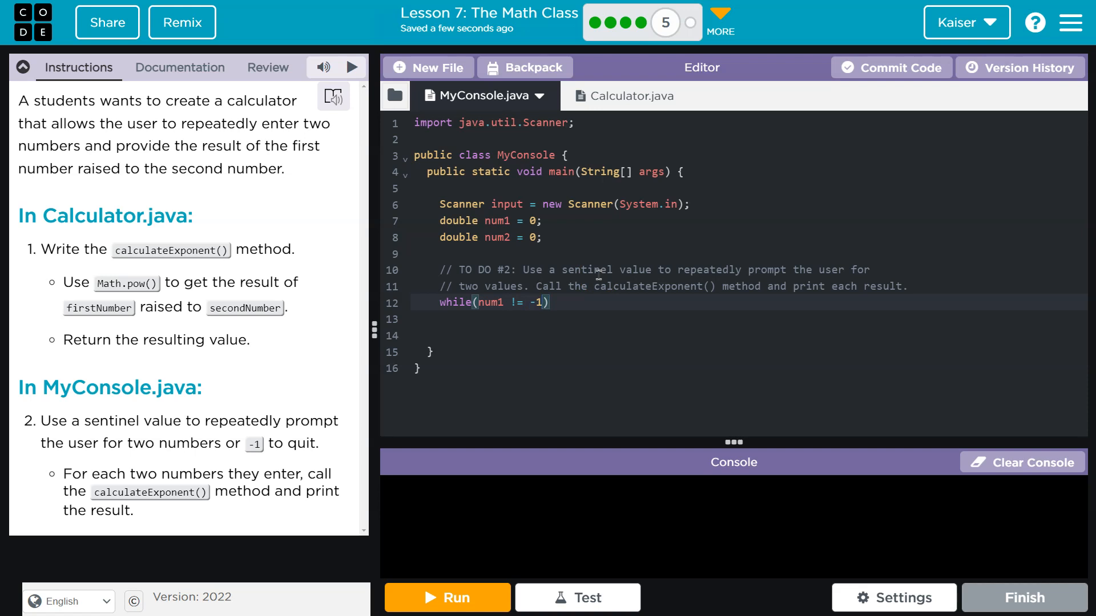
{"action": "type", "text": "{"}
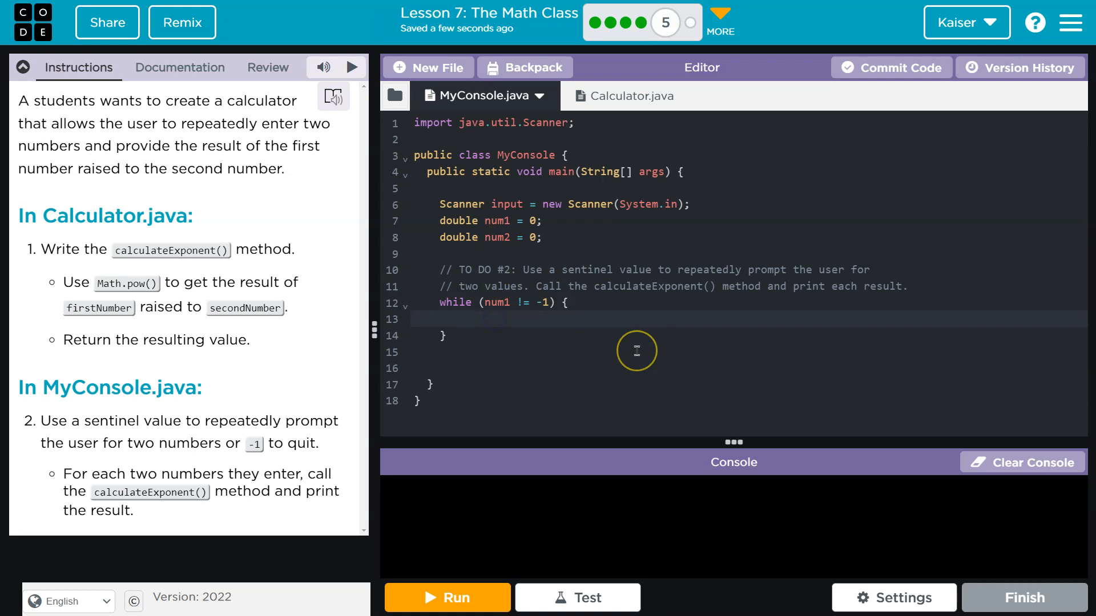
{"action": "left_click", "coordinate": [454, 320]}
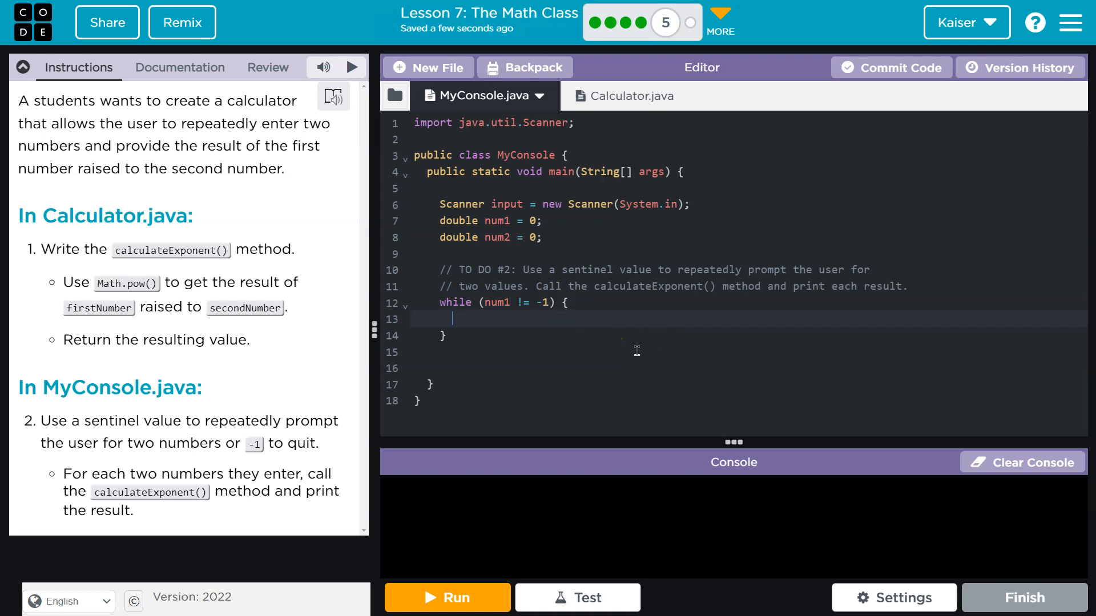
{"action": "mouse_move", "coordinate": [456, 172]}
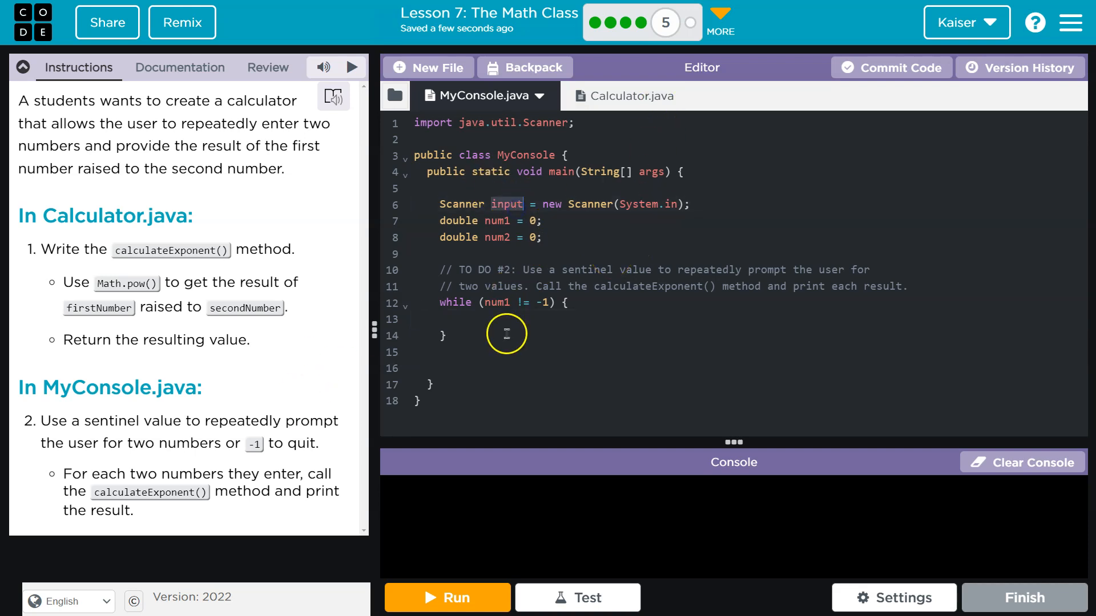
Step: Type System.out.print("Enter the first number: "); inside the while loop
{"action": "type", "text": "Sy"}
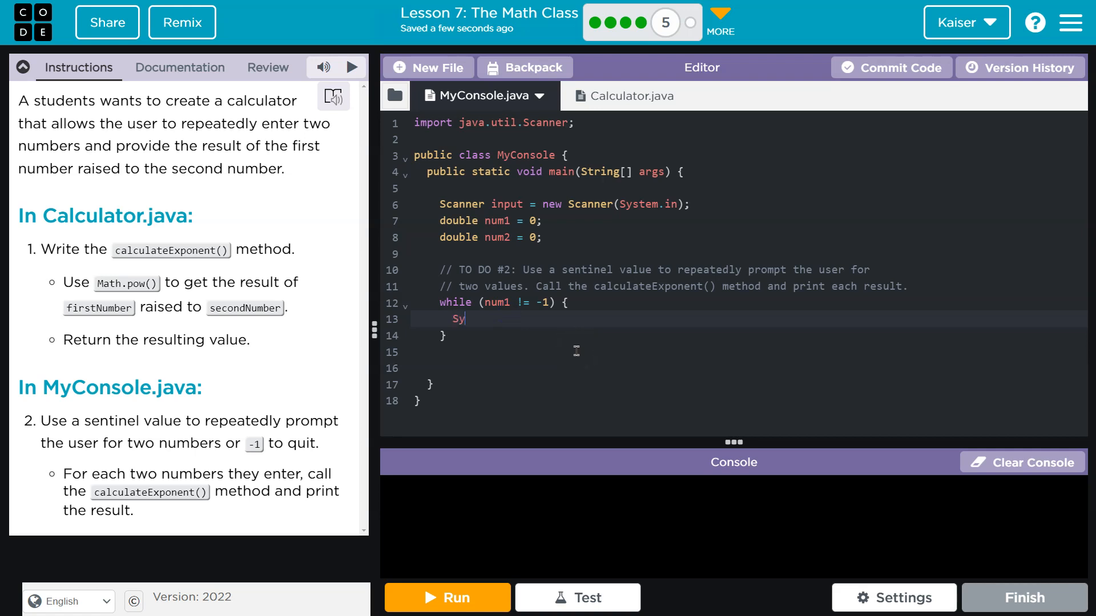
{"action": "type", "text": "stem.out.print"}
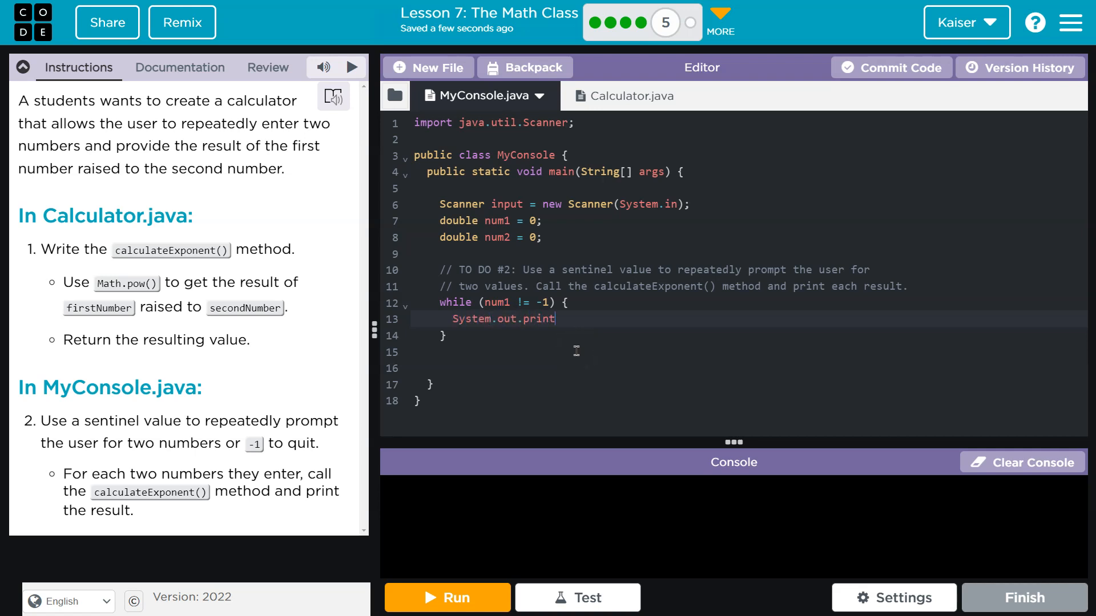
{"action": "type", "text": "(\"En\""}
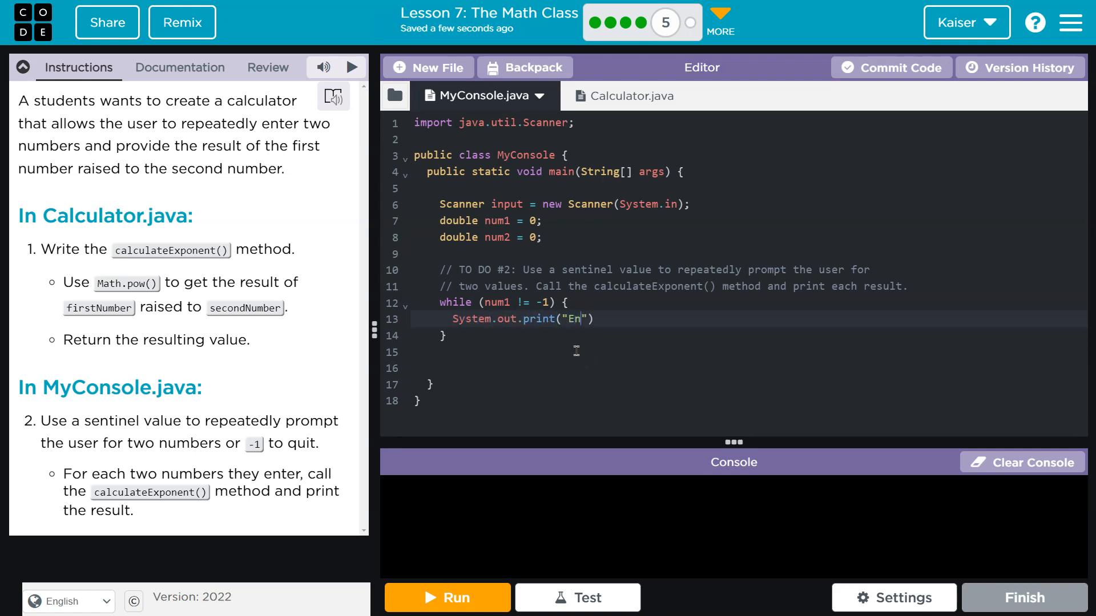
{"action": "type", "text": "ter"}
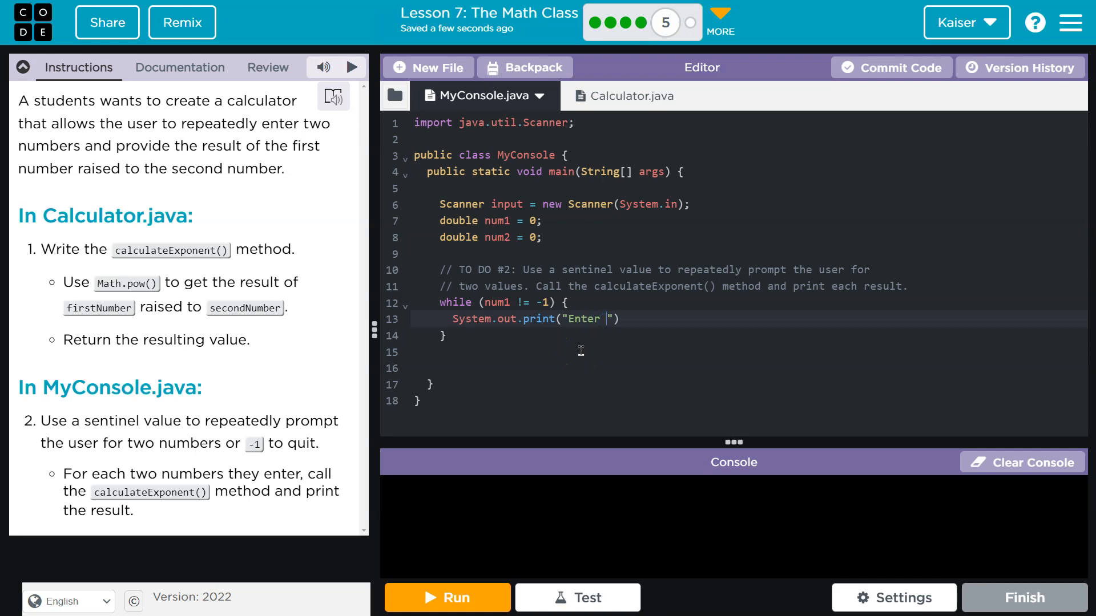
{"action": "type", "text": "the first number:"}
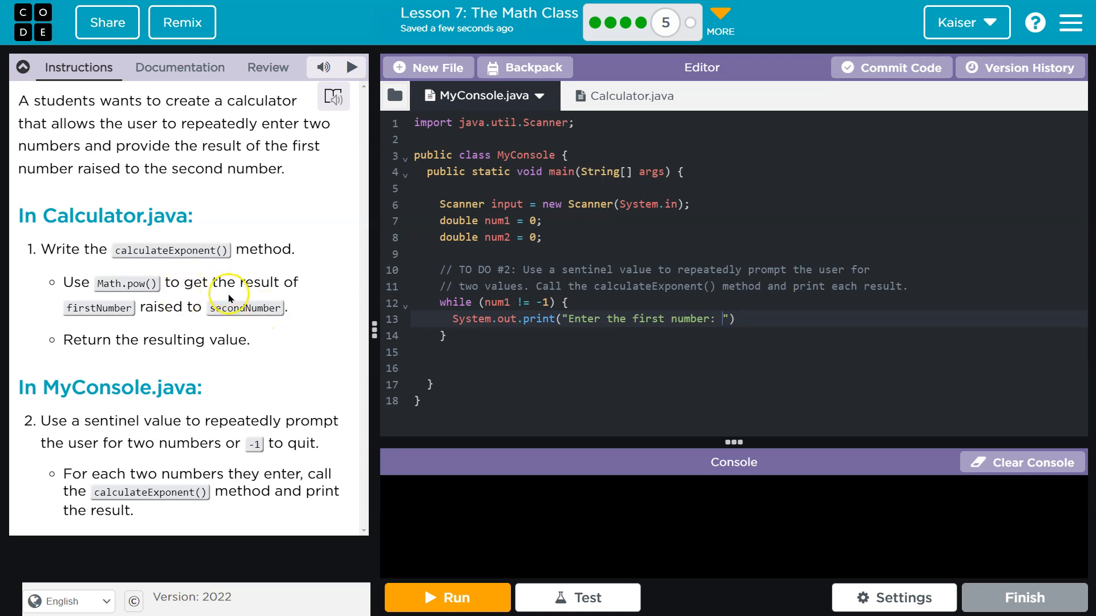
{"action": "mouse_move", "coordinate": [769, 334]}
{"action": "type", "text": ";"}
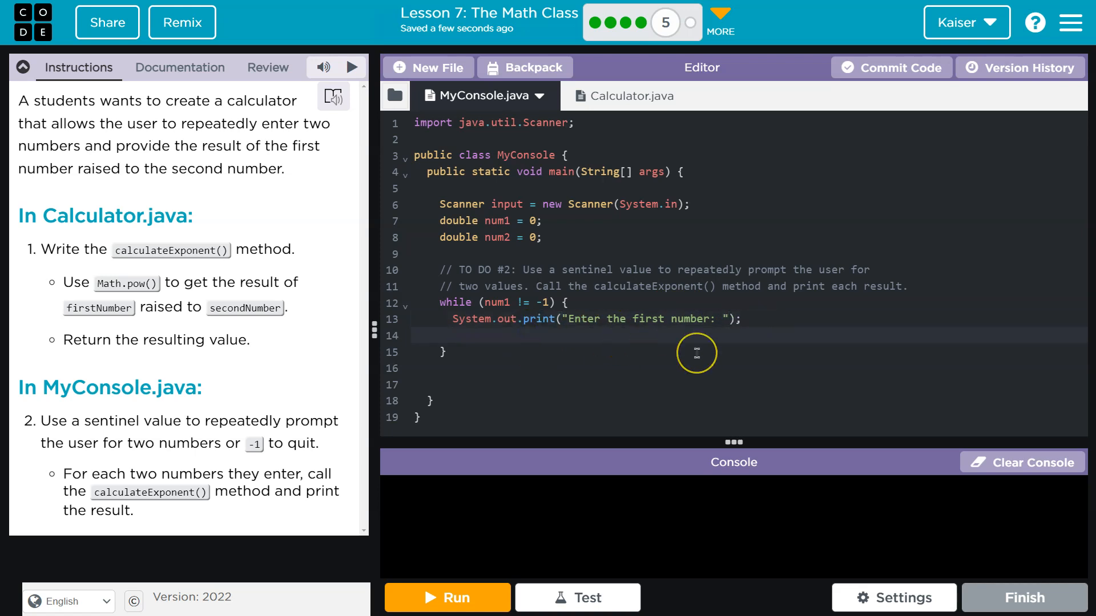
Step: Read the first number with 'double num1 = input.nextDouble();' below the prompt
{"action": "left_click", "coordinate": [454, 336]}
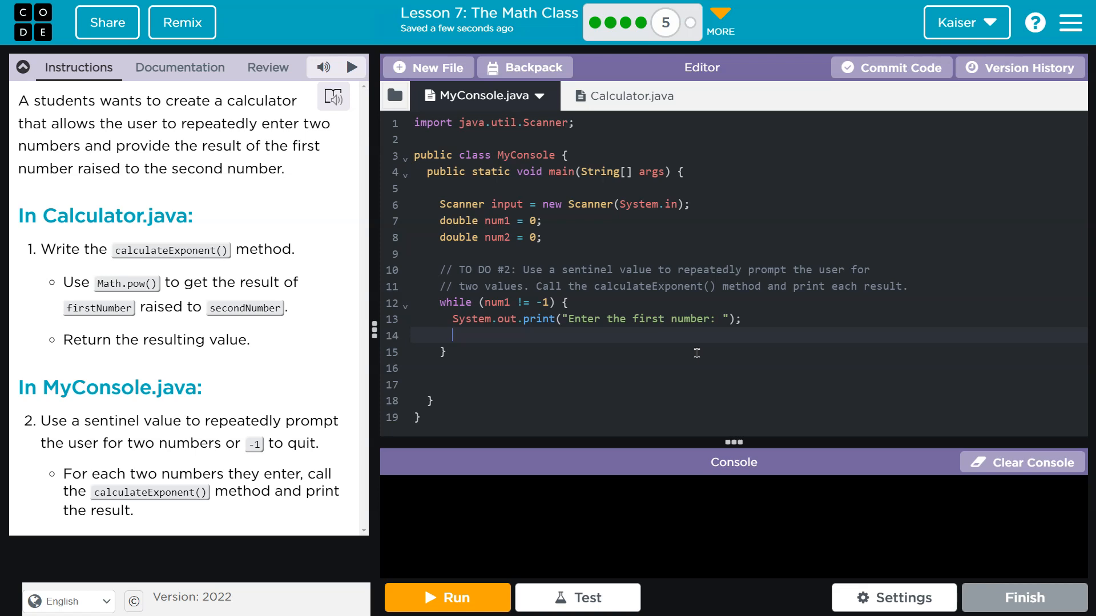
{"action": "type", "text": "double num1 ="}
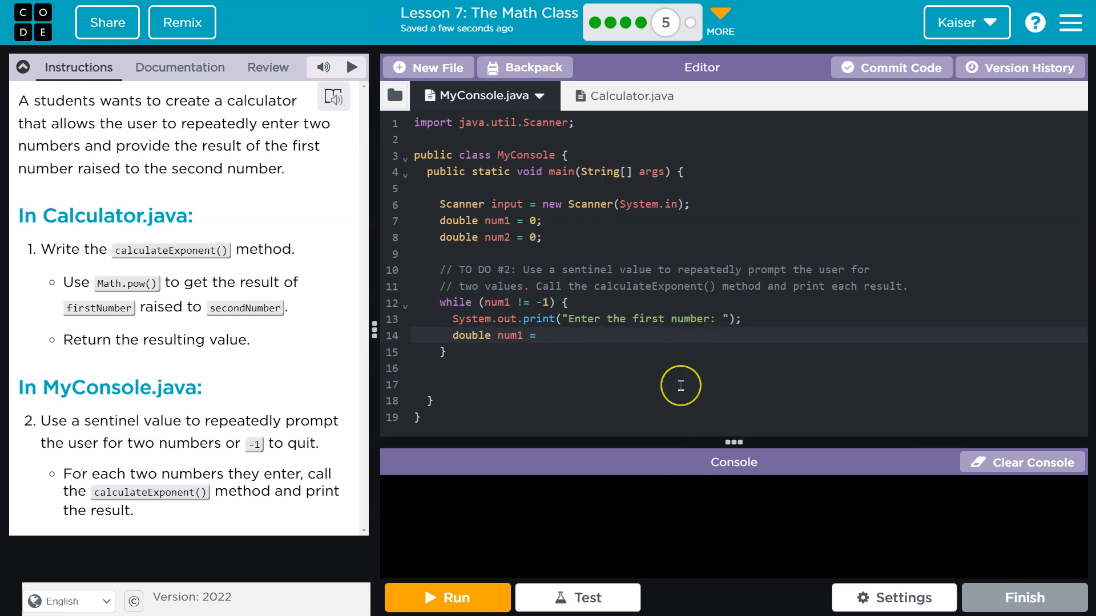
{"action": "type", "text": "input"}
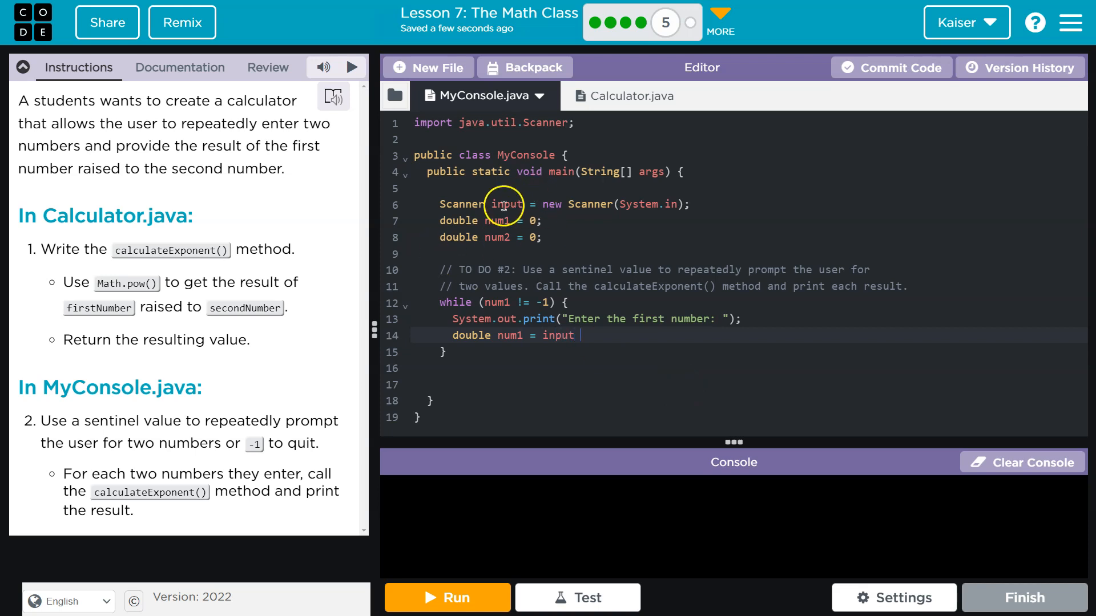
{"action": "type", "text": "."}
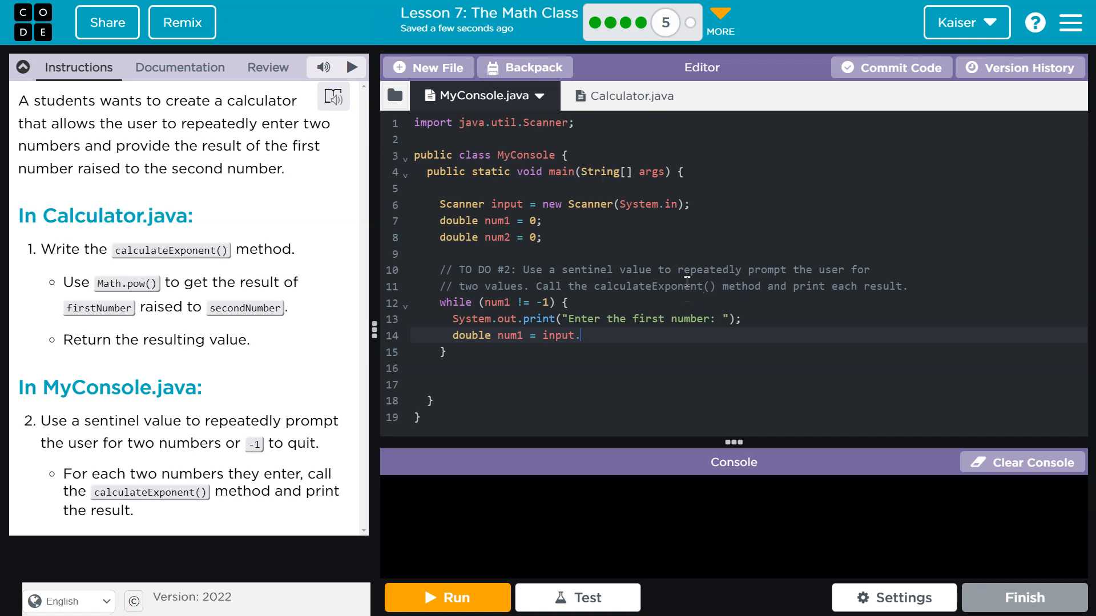
{"action": "type", "text": "next"}
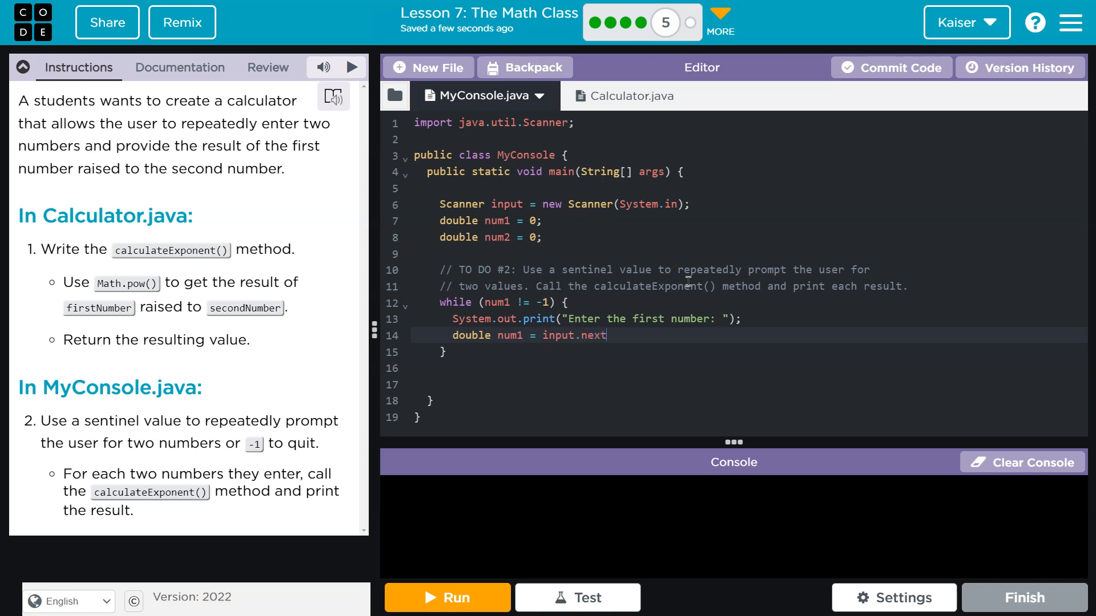
{"action": "left_click", "coordinate": [610, 96]}
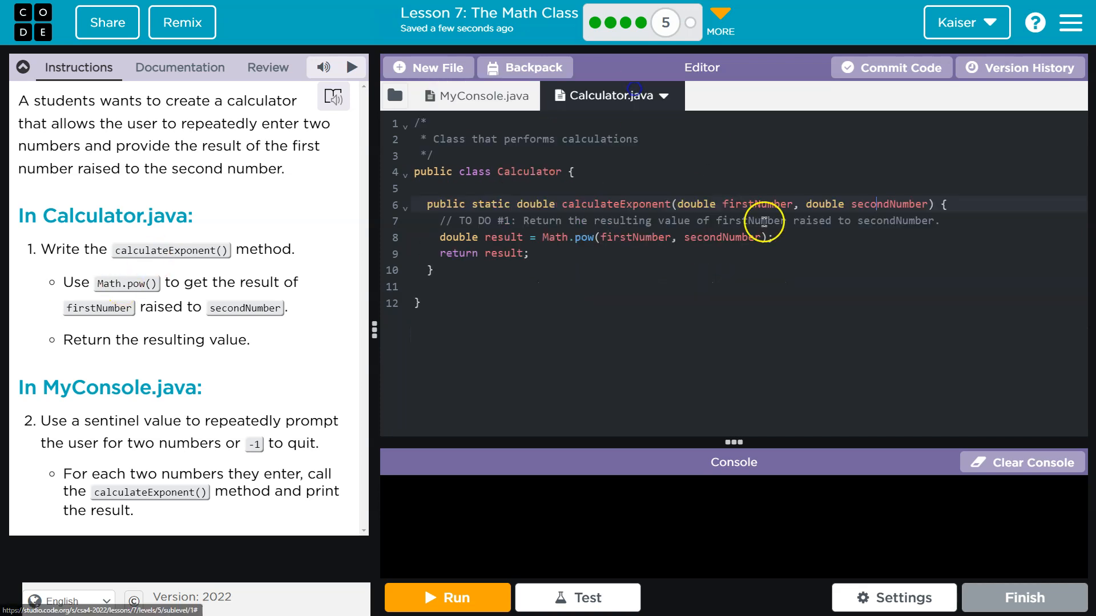
{"action": "left_click", "coordinate": [478, 96]}
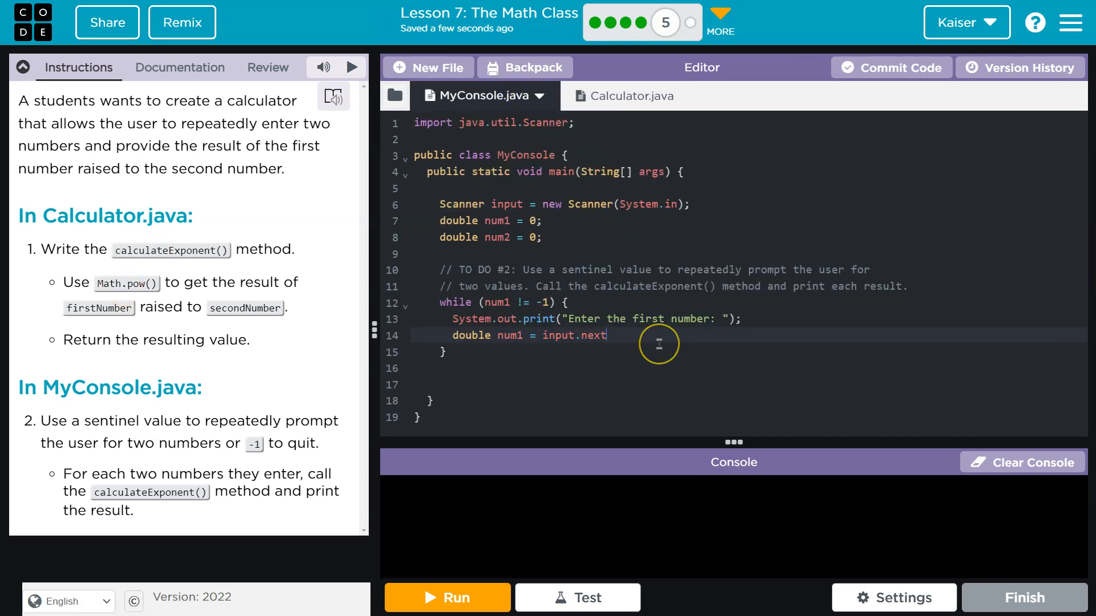
{"action": "type", "text": "Double();"}
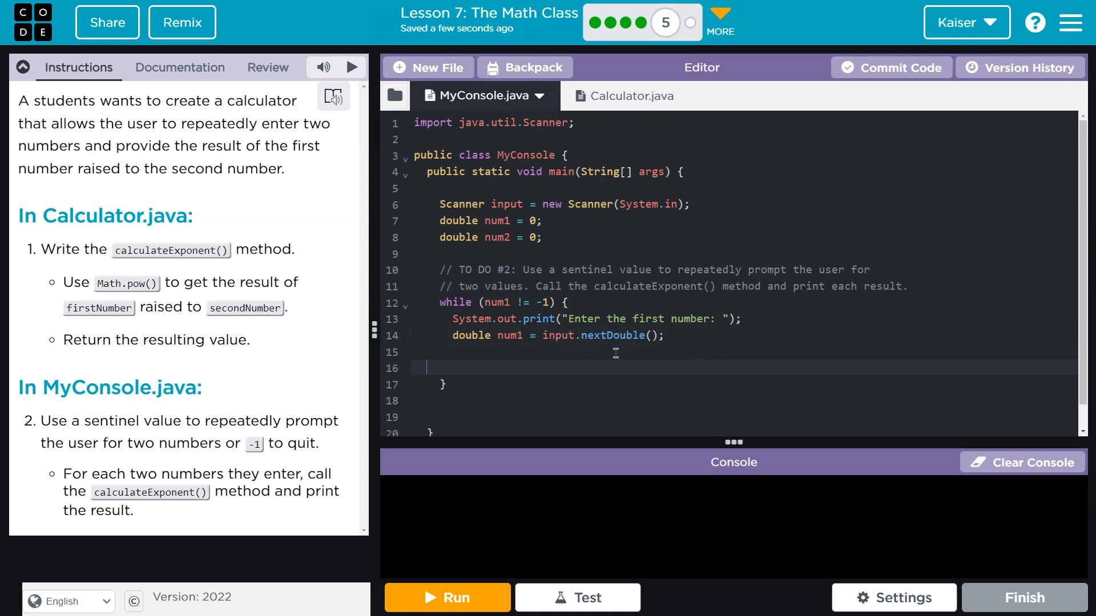
Step: Prompt "Enter the second number: " and read it with num2 = input.nextDouble();
{"action": "type", "text": "S"}
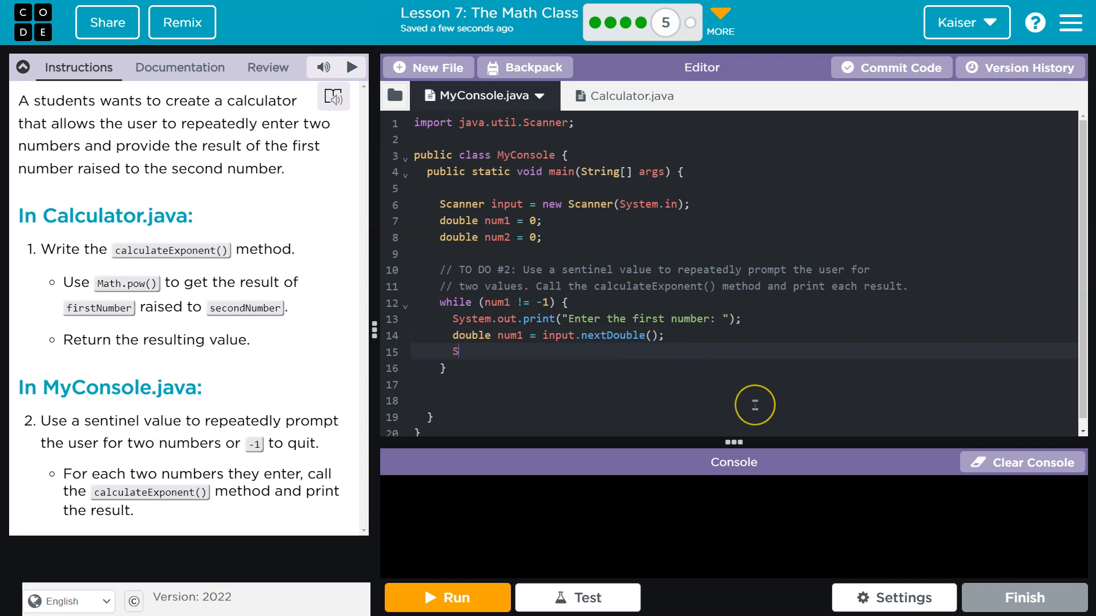
{"action": "type", "text": "ystem.out.print(\"Enter the second number: \");"}
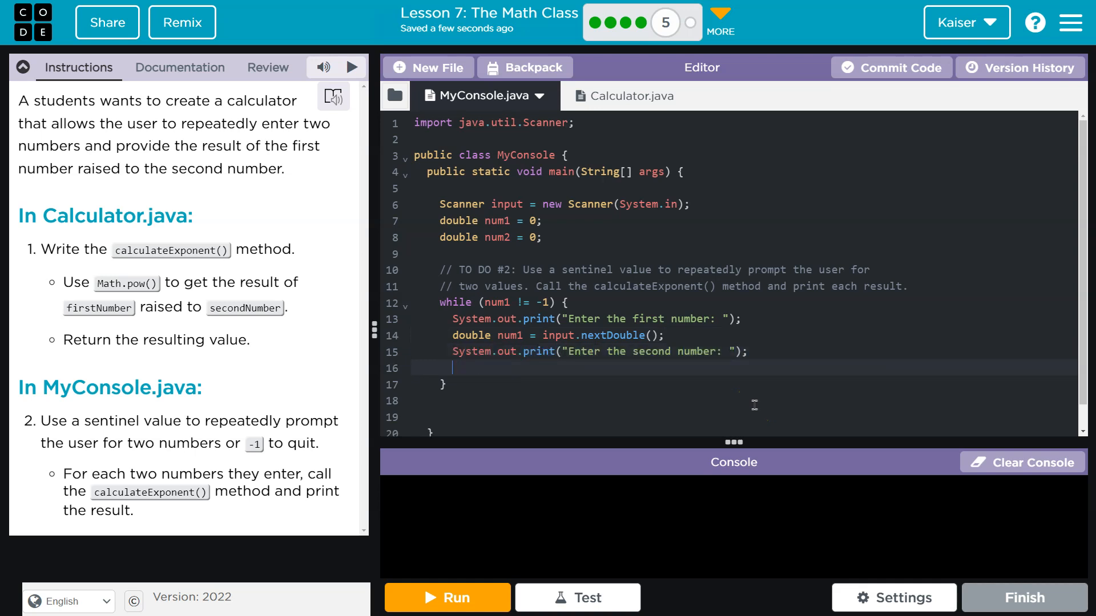
{"action": "type", "text": "num2 = input.nextDouble();"}
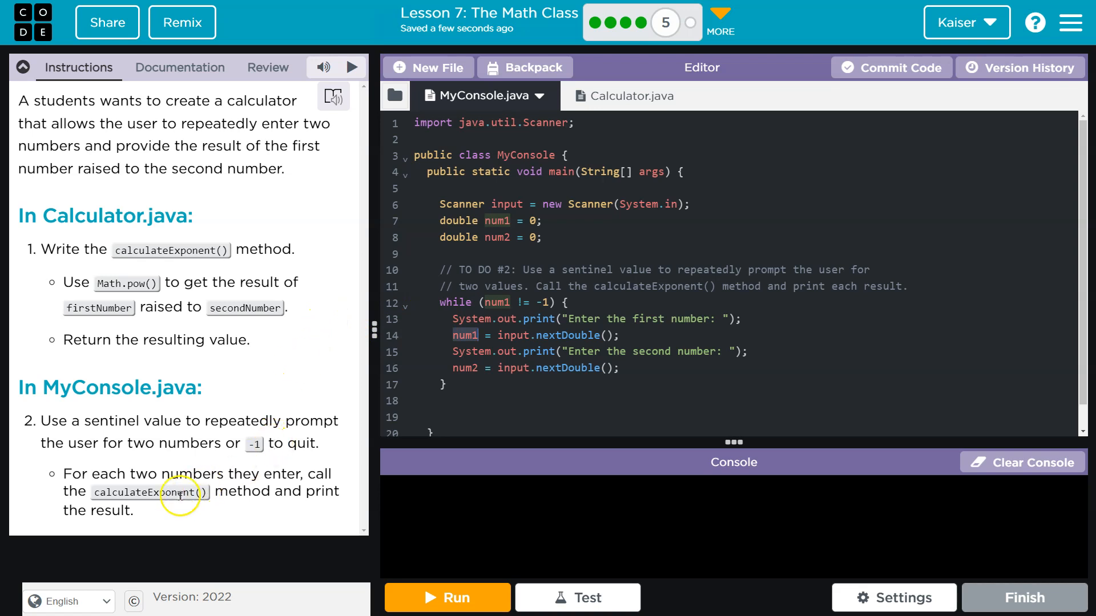
Step: Check the calculateExponent method name in Calculator.java, then return to MyConsole.java
{"action": "left_click", "coordinate": [625, 96]}
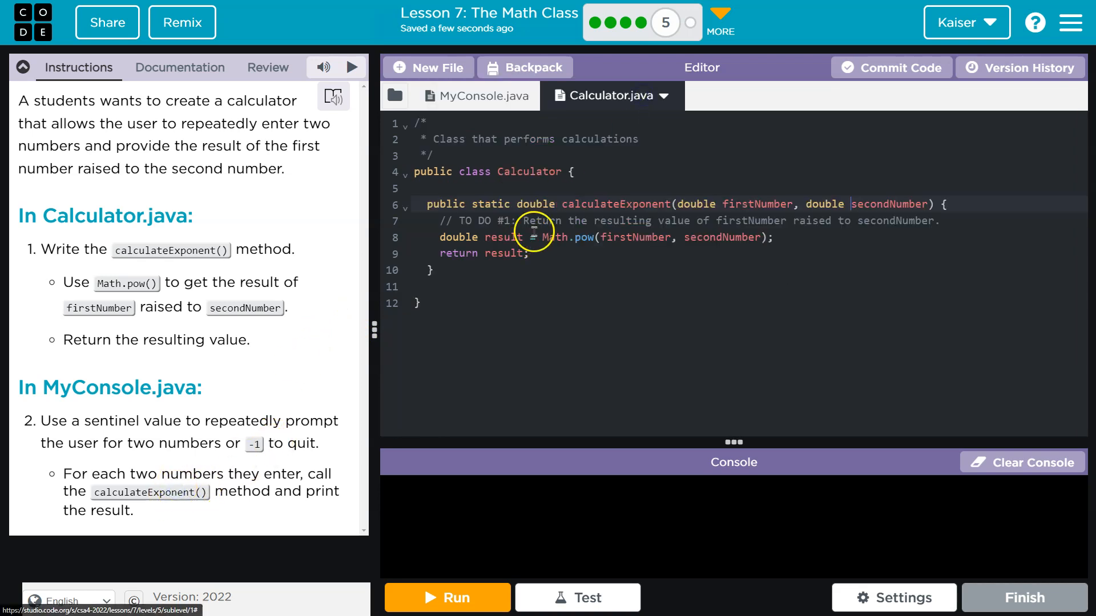
{"action": "double_click", "coordinate": [616, 204]}
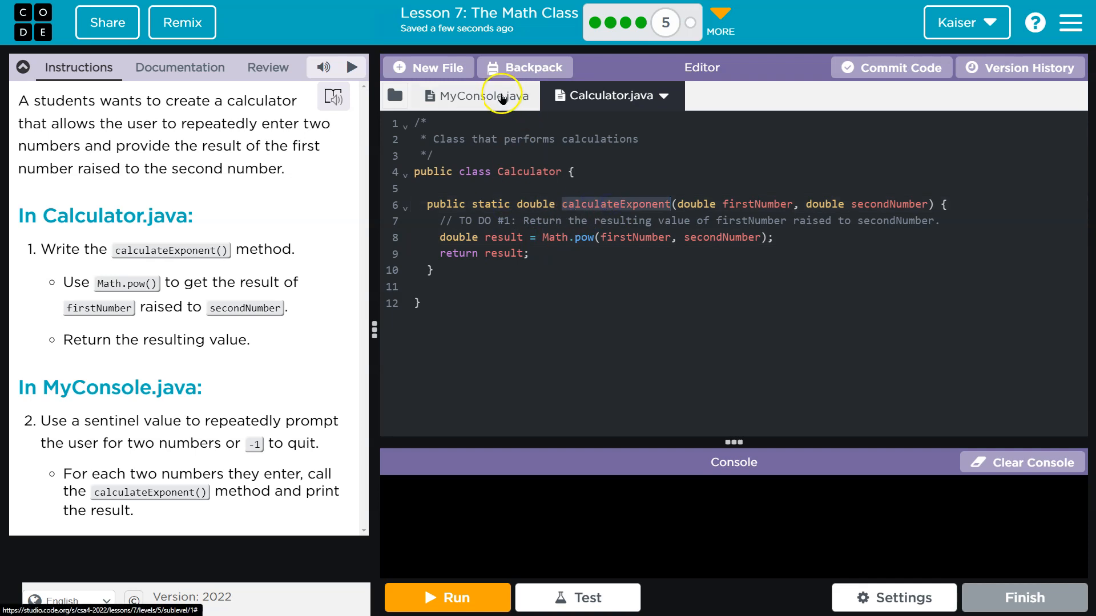
{"action": "left_click", "coordinate": [472, 96]}
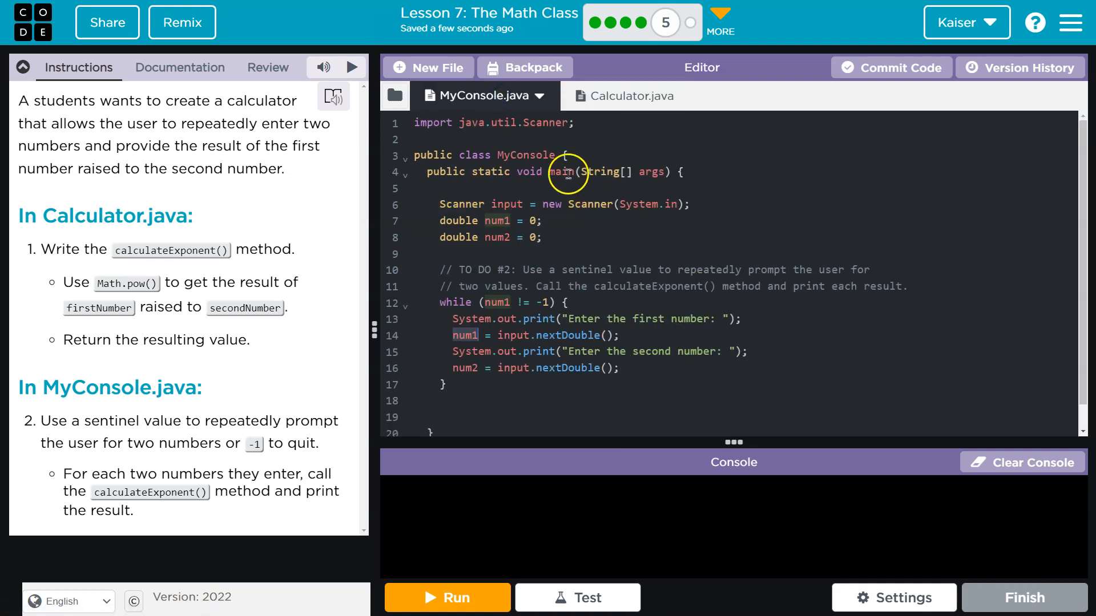
{"action": "left_click", "coordinate": [620, 96]}
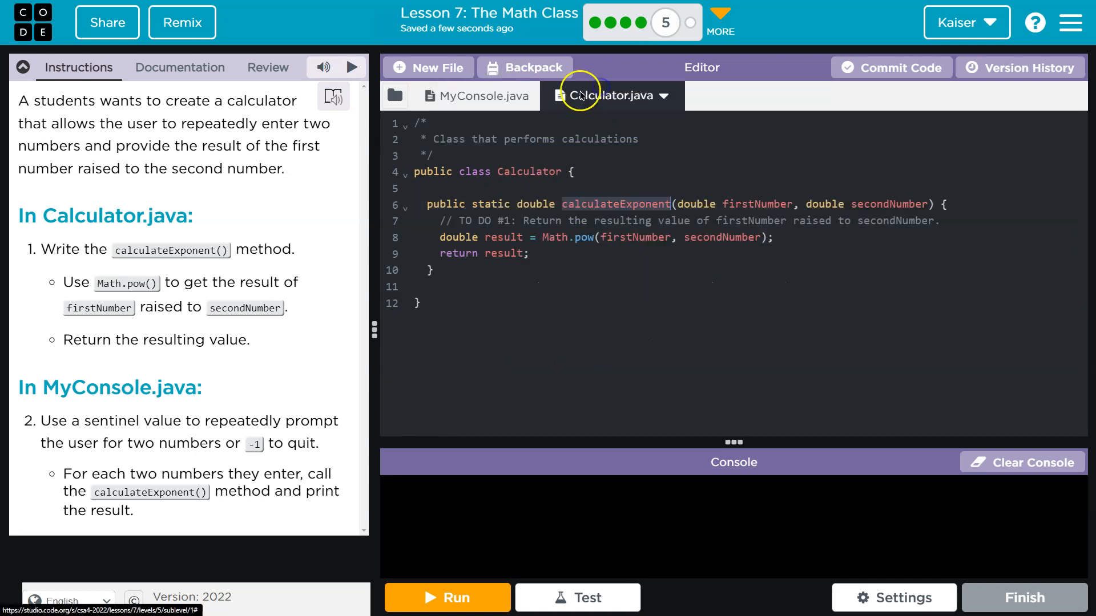
{"action": "left_click", "coordinate": [477, 96]}
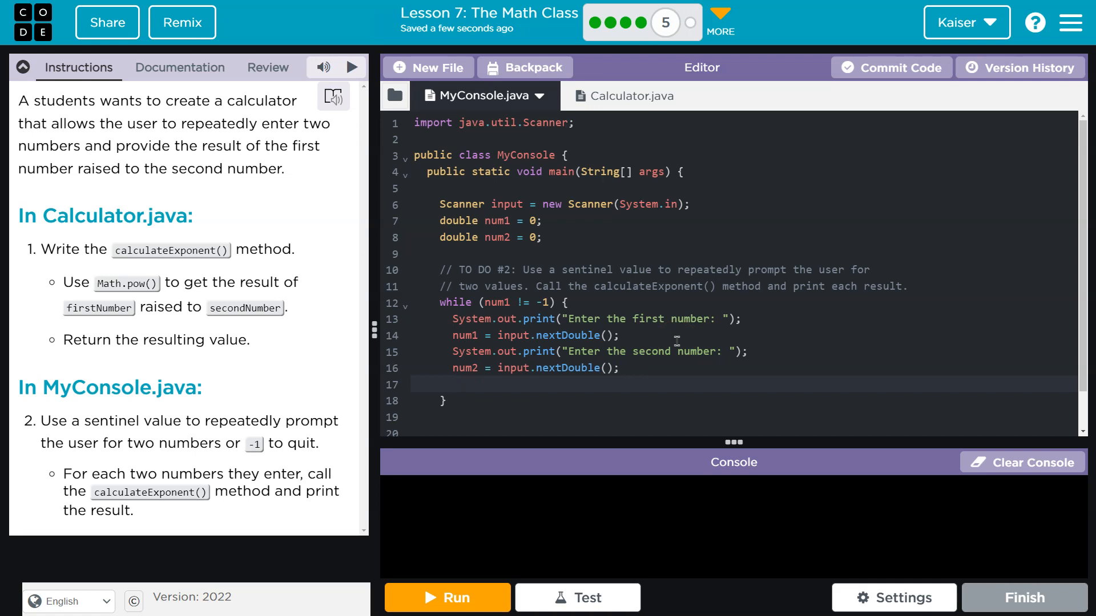
Step: Type 'double result = Calculator.calculateExponent(num1, num2);' on the line after num2
{"action": "left_click", "coordinate": [453, 384]}
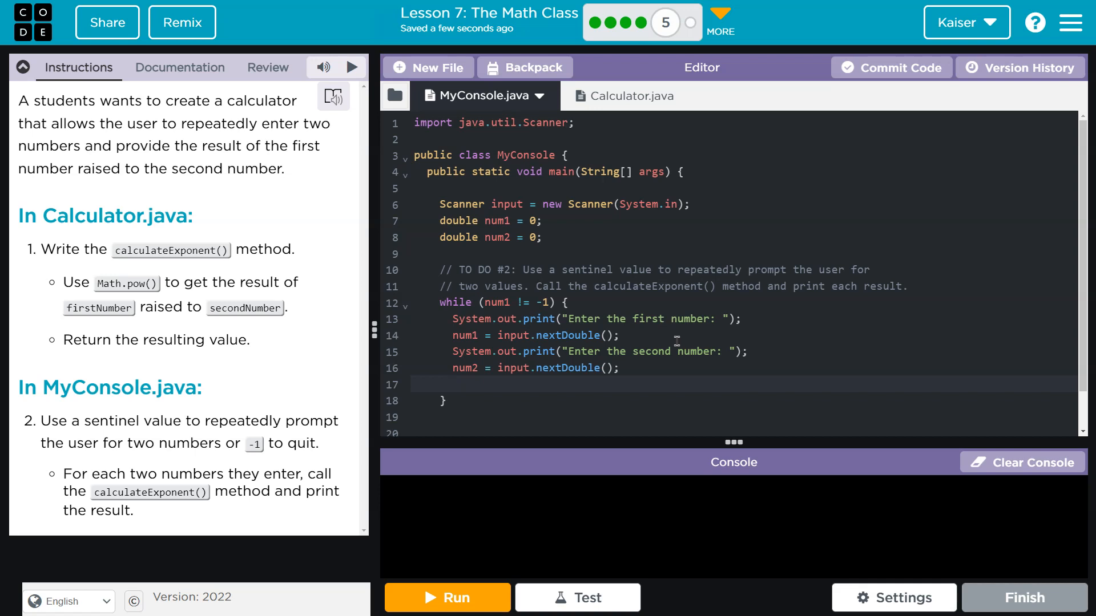
{"action": "type", "text": "double result"}
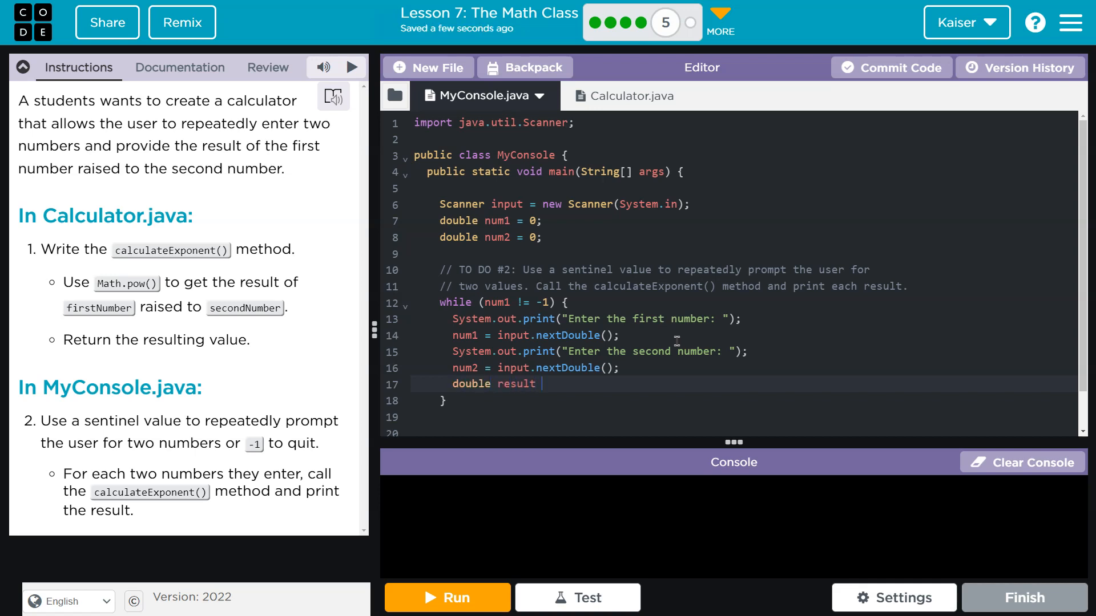
{"action": "type", "text": "= Calcu"}
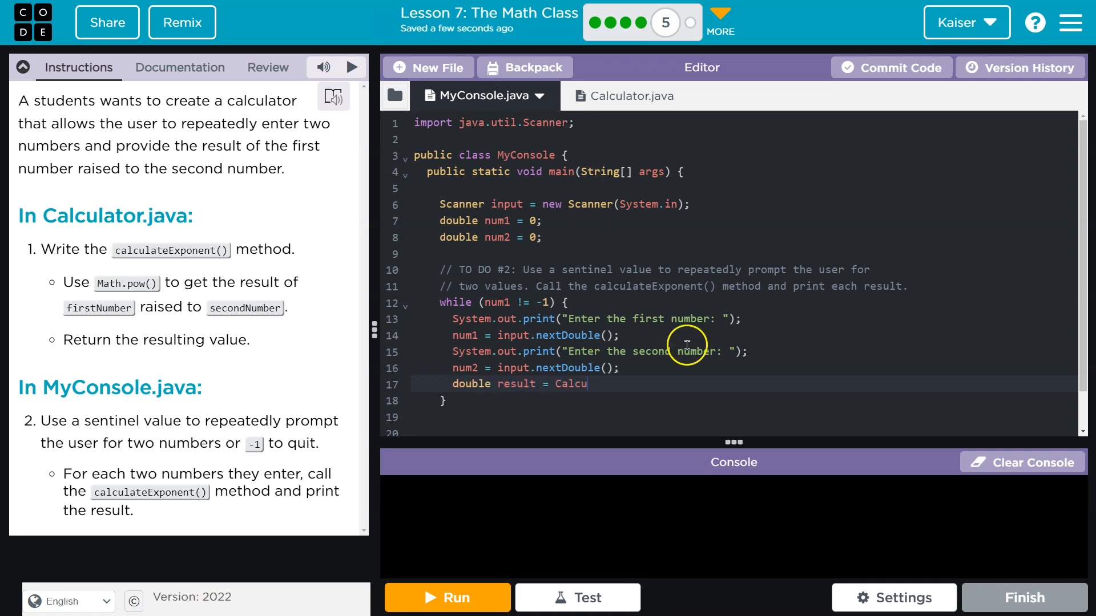
{"action": "type", "text": "lator."}
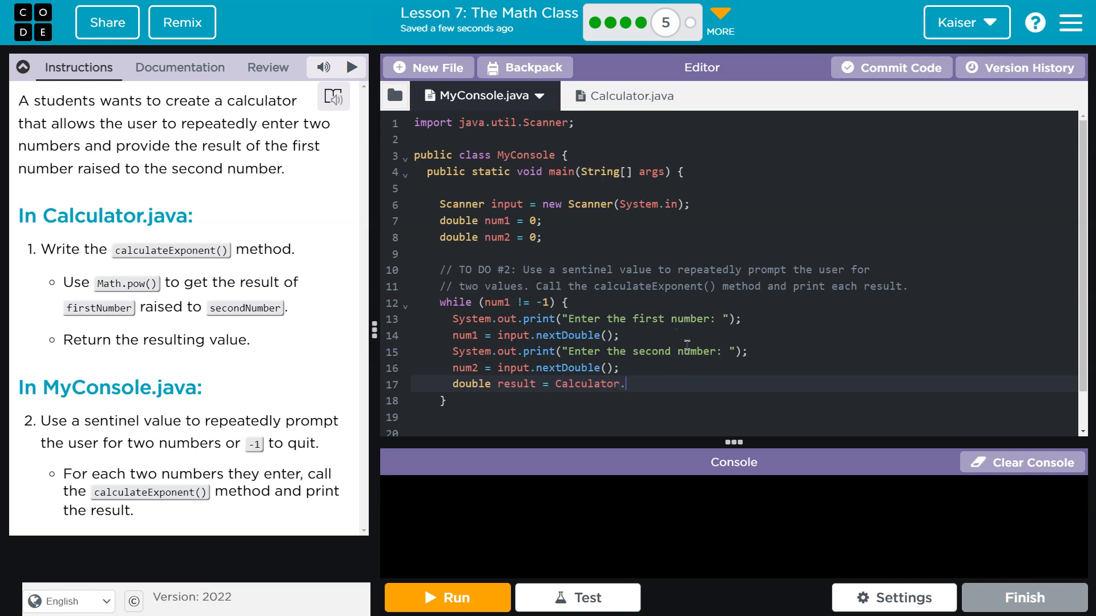
{"action": "type", "text": "cal"}
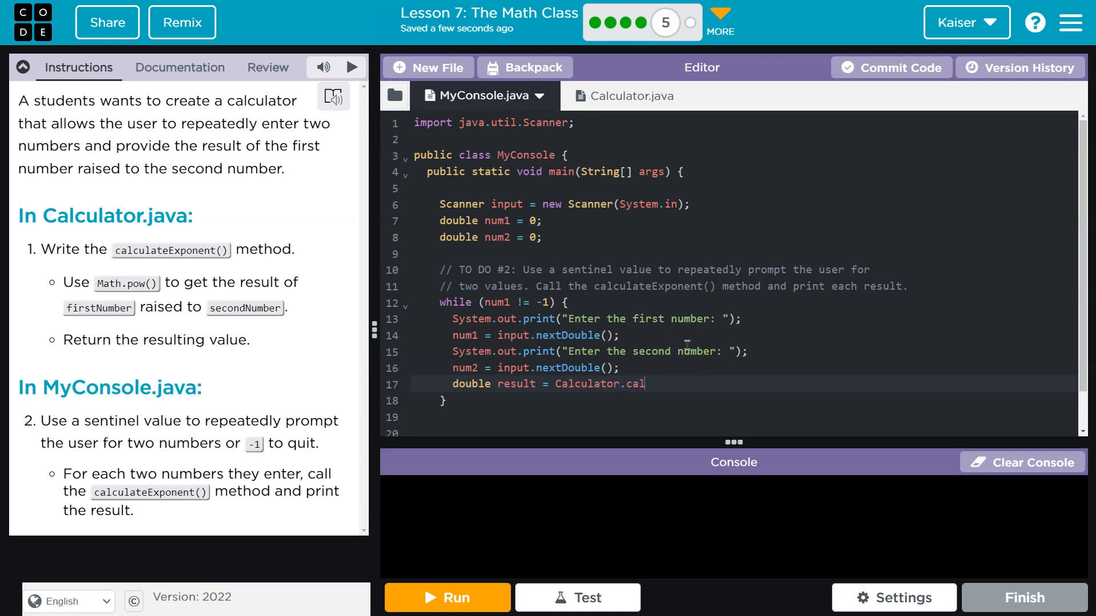
{"action": "type", "text": "ucateExponent"}
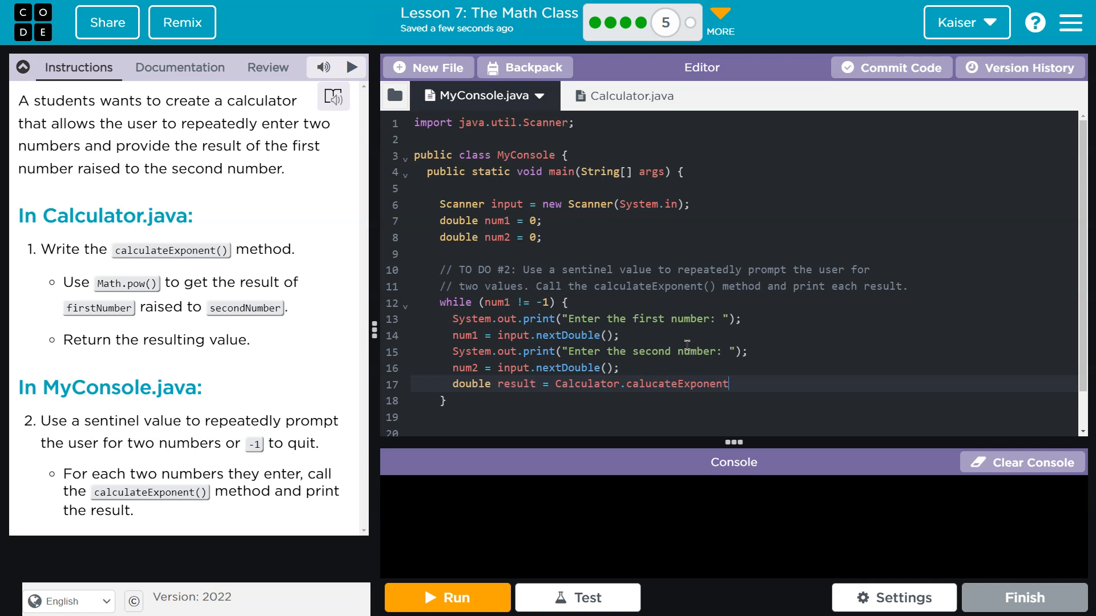
{"action": "type", "text": "();"}
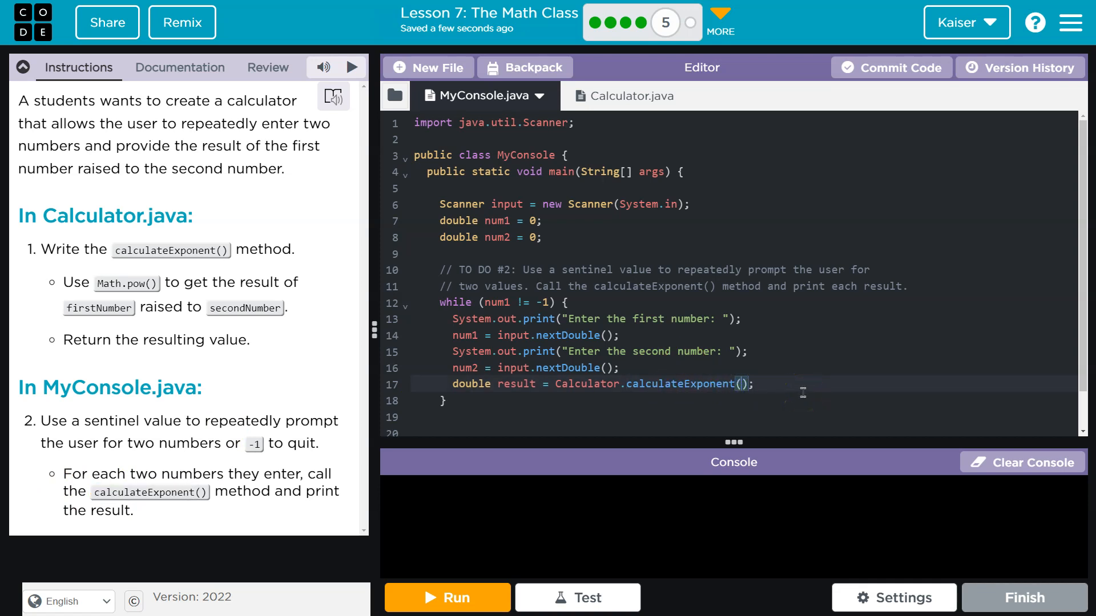
{"action": "type", "text": "nu"}
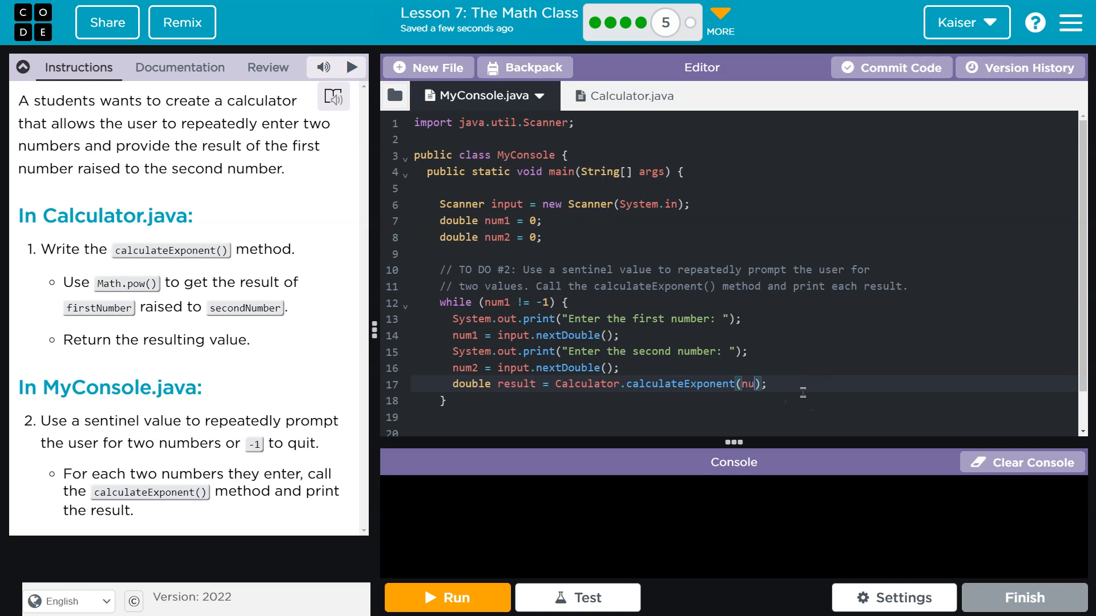
{"action": "type", "text": "m1, num"}
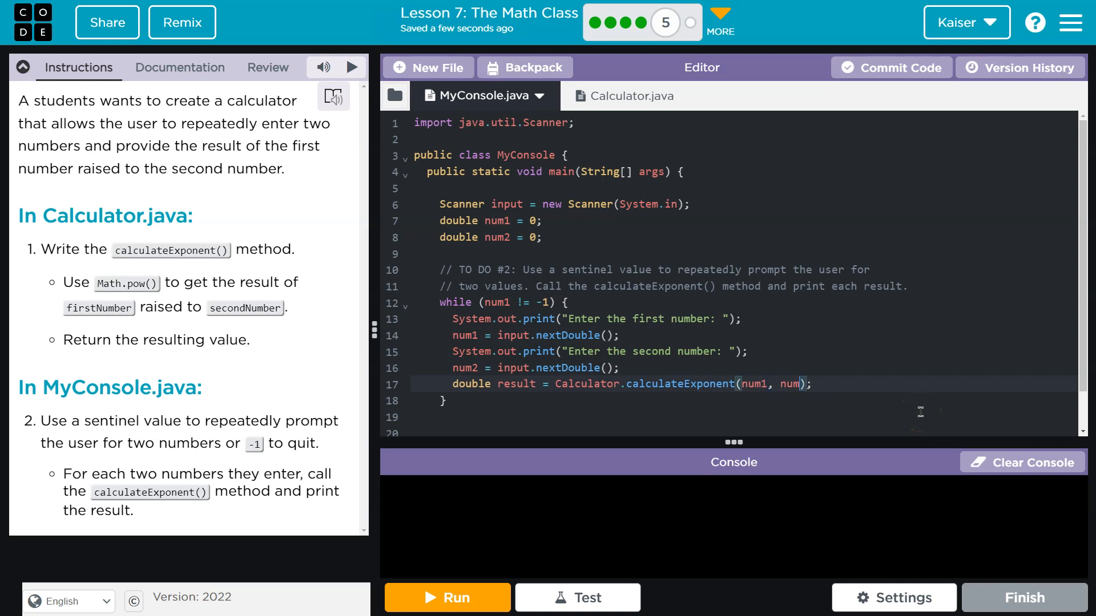
{"action": "type", "text": "2"}
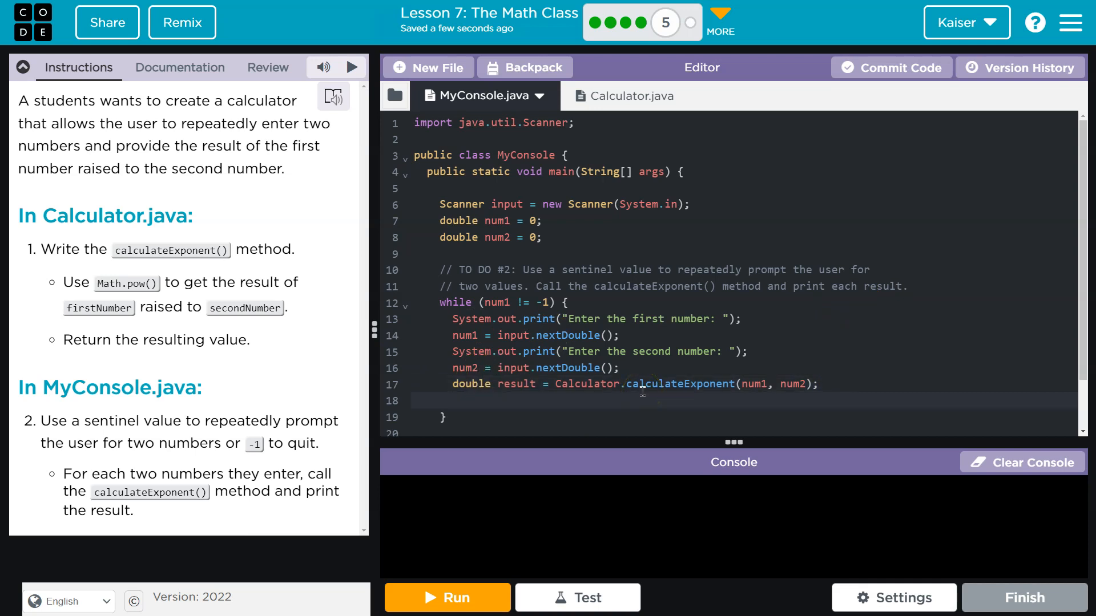
Step: Print the computed power with System.out.println("Result: " + result);
{"action": "type", "text": "System.out"}
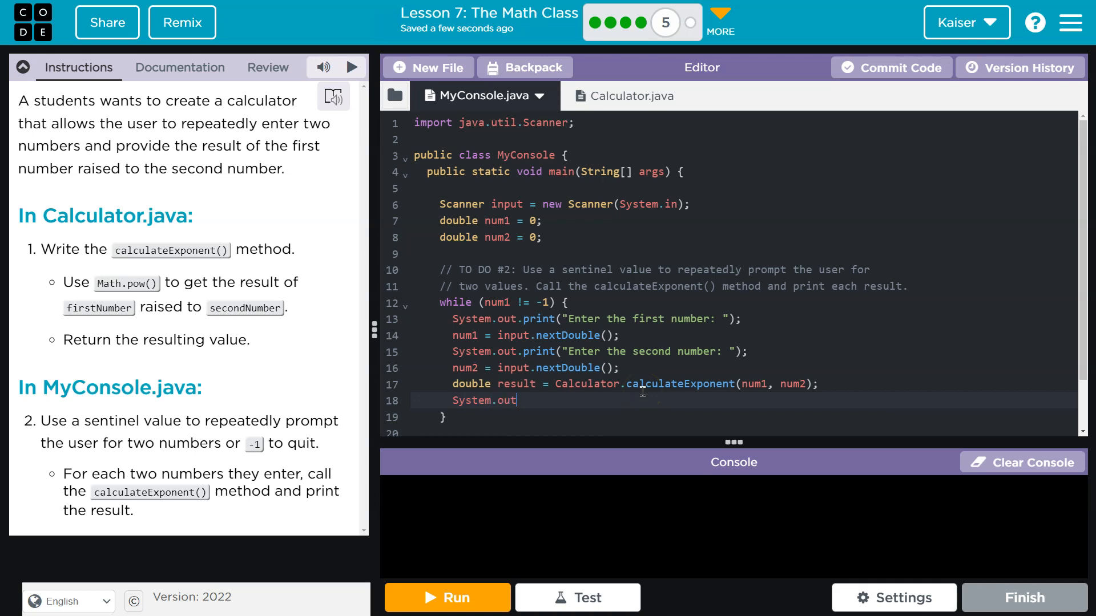
{"action": "type", "text": ".println()"}
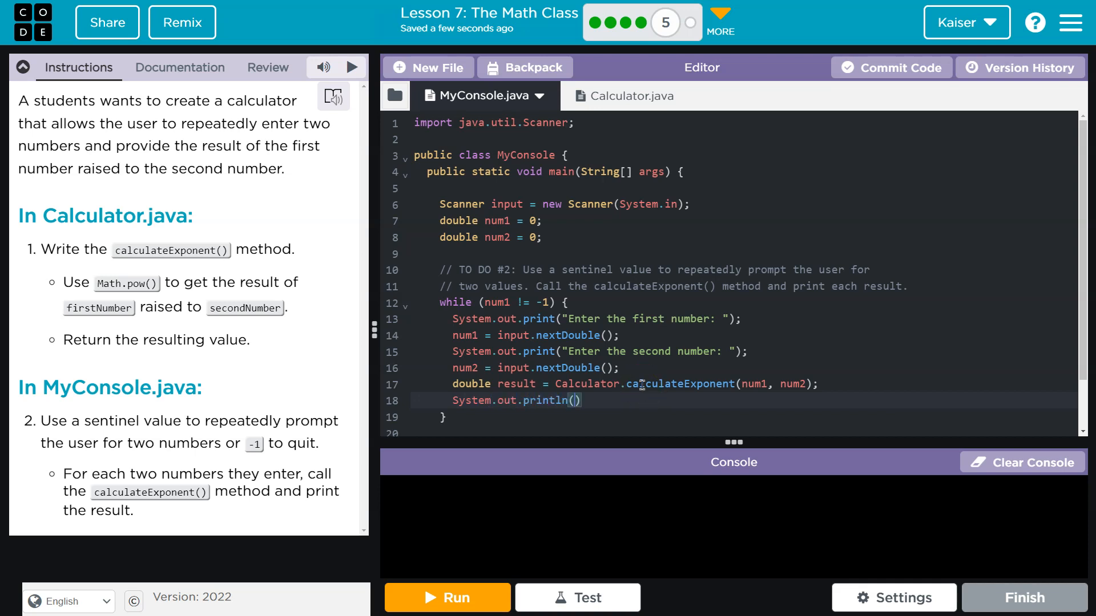
{"action": "type", "text": "\""}
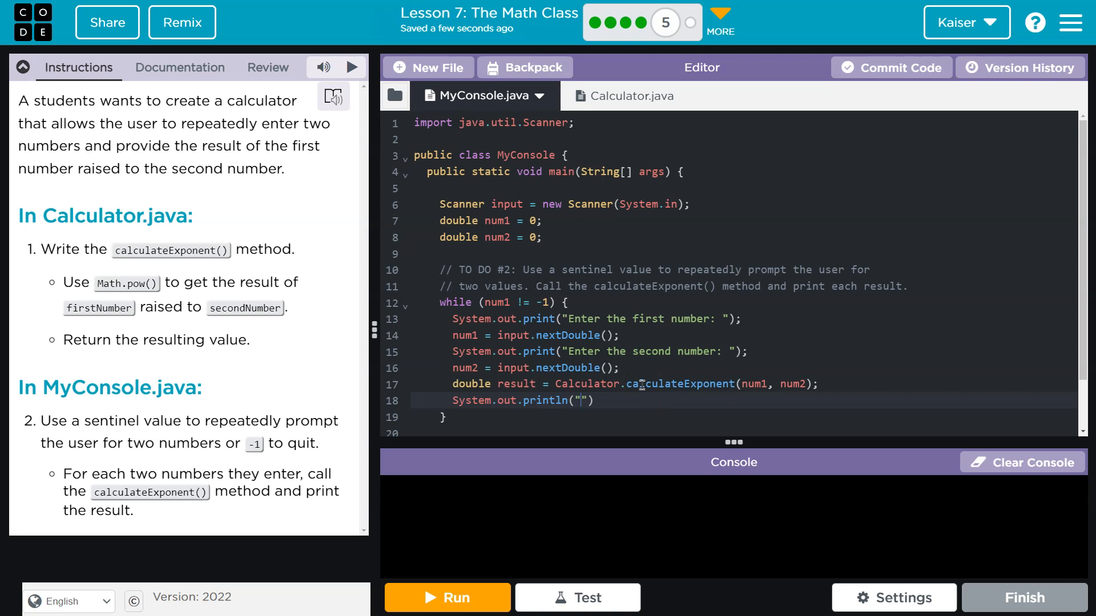
{"action": "type", "text": "Result:"}
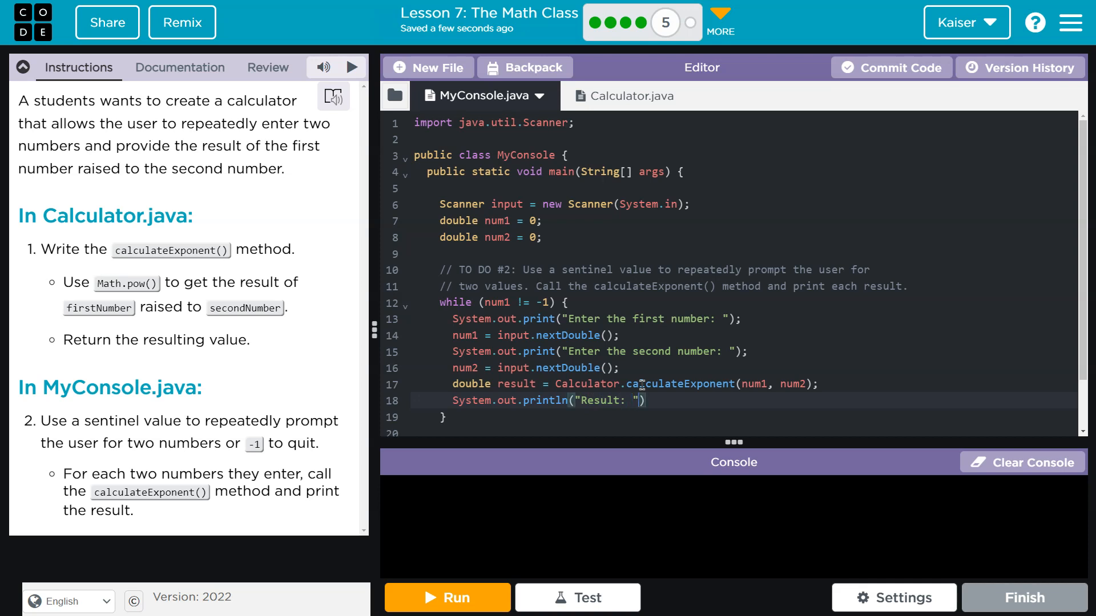
{"action": "type", "text": "+ result"}
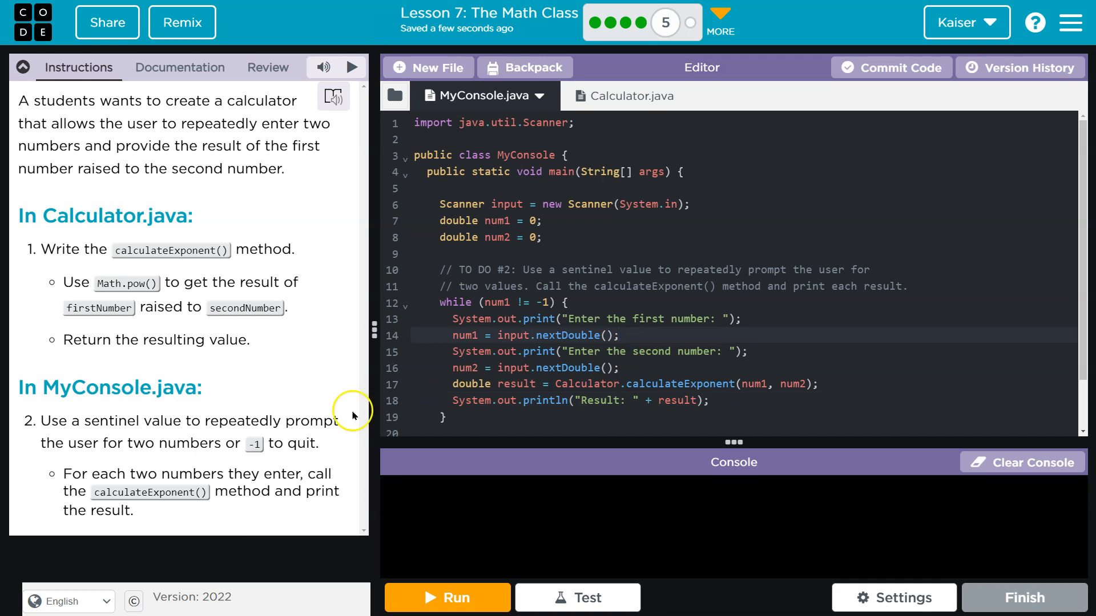
Step: Move the second-number prompt, input, calculation and Result print inside an if (num1 != -1) block
{"action": "left_click_drag", "start_coordinate": [41, 420], "coordinate": [318, 443]}
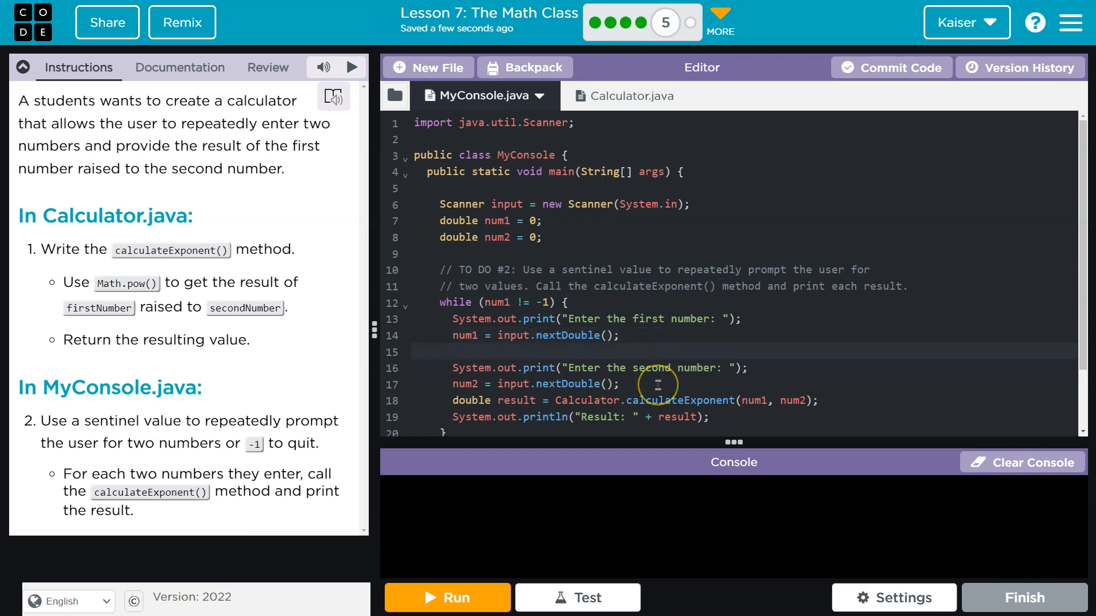
{"action": "type", "text": "if (num)"}
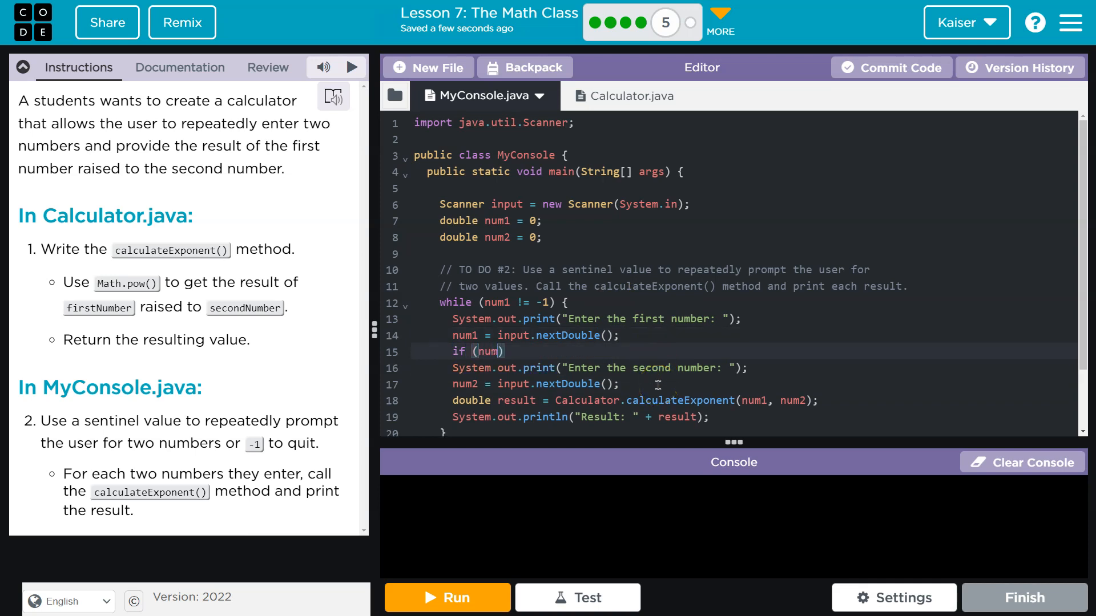
{"action": "type", "text": "1 !="}
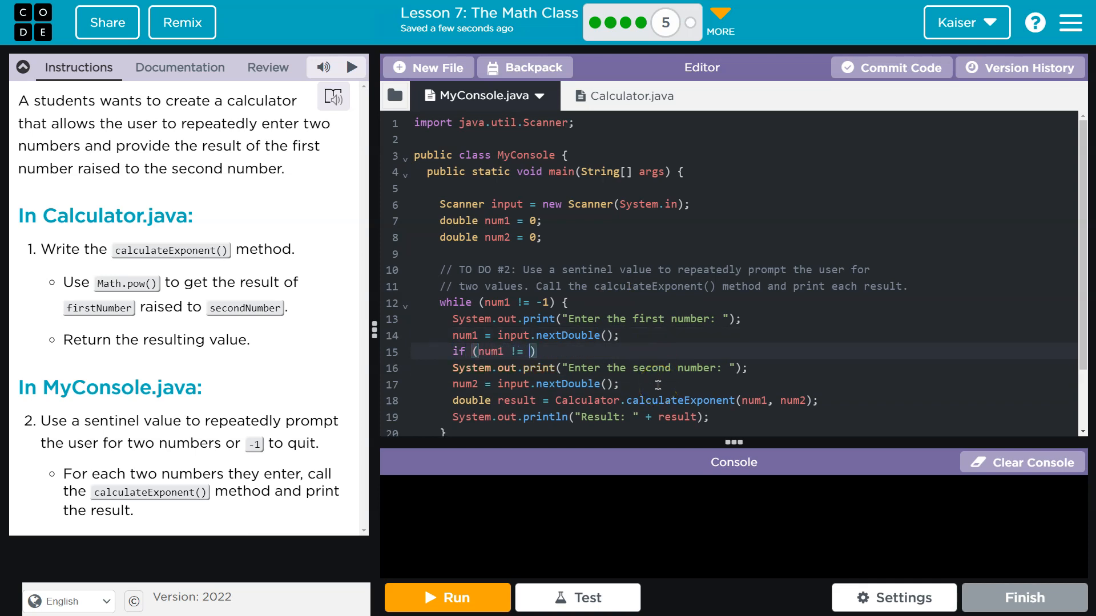
{"action": "type", "text": "-1"}
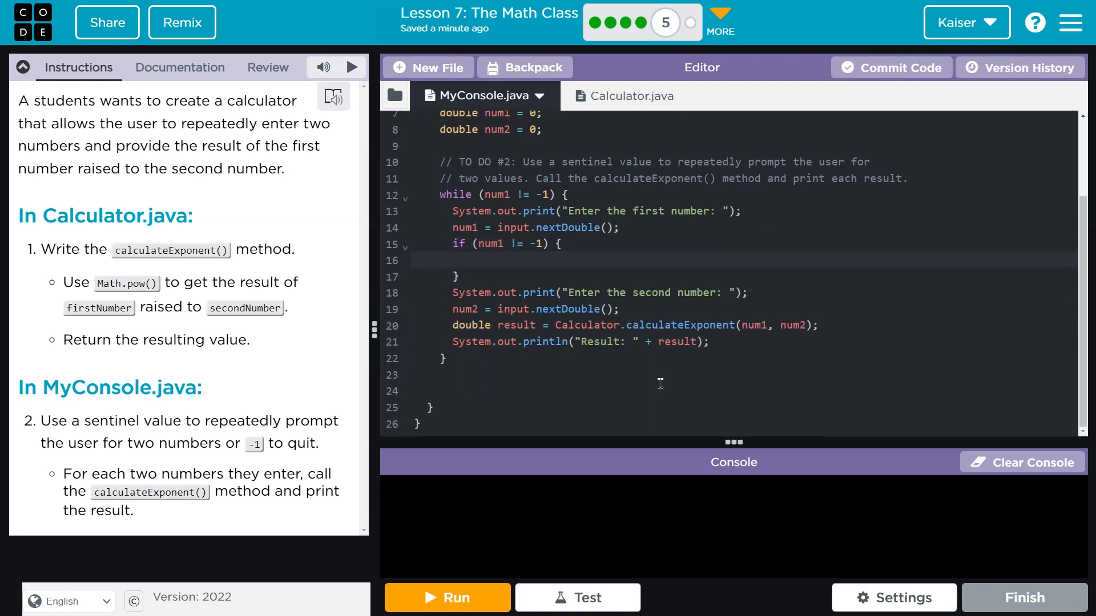
{"action": "left_click_drag", "start_coordinate": [452, 292], "coordinate": [709, 343]}
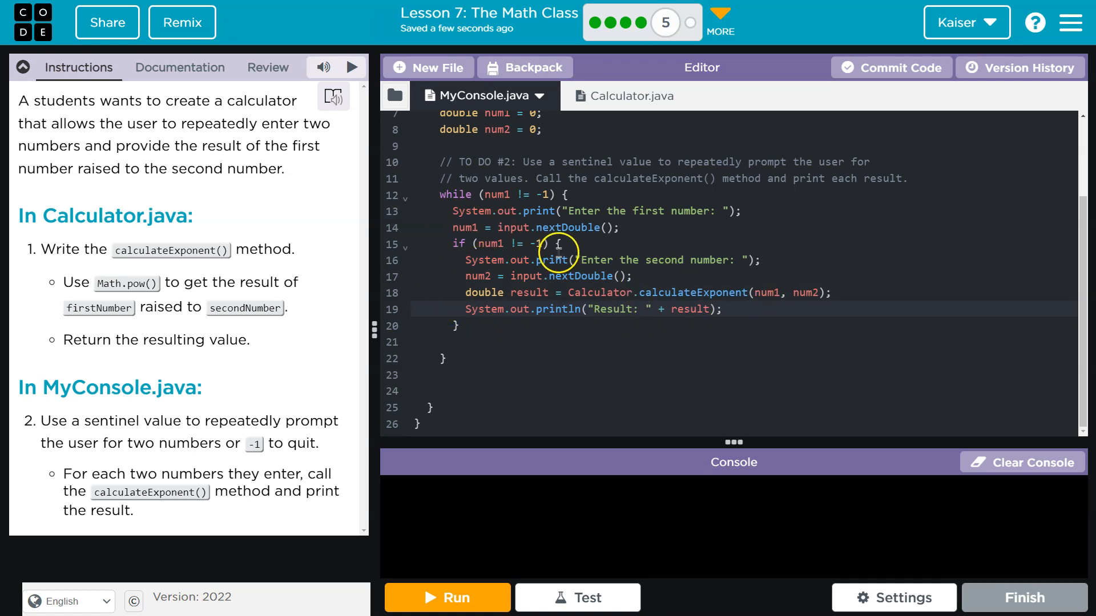
{"action": "double_click", "coordinate": [490, 243]}
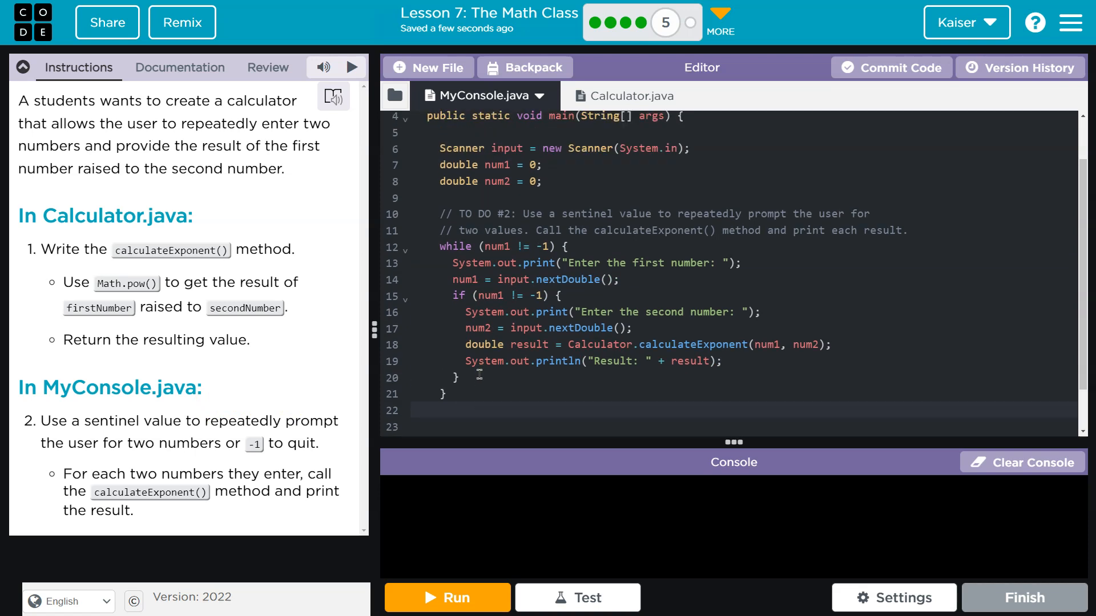
Step: Add input.close(); below the while loop's closing brace
{"action": "type", "text": "inpt"}
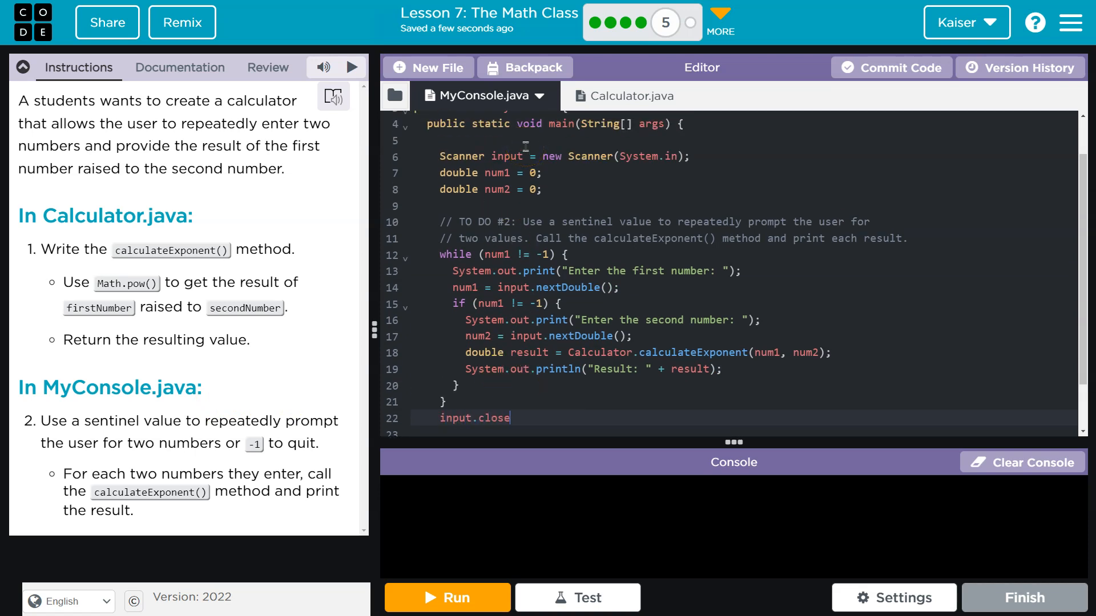
{"action": "type", "text": "();"}
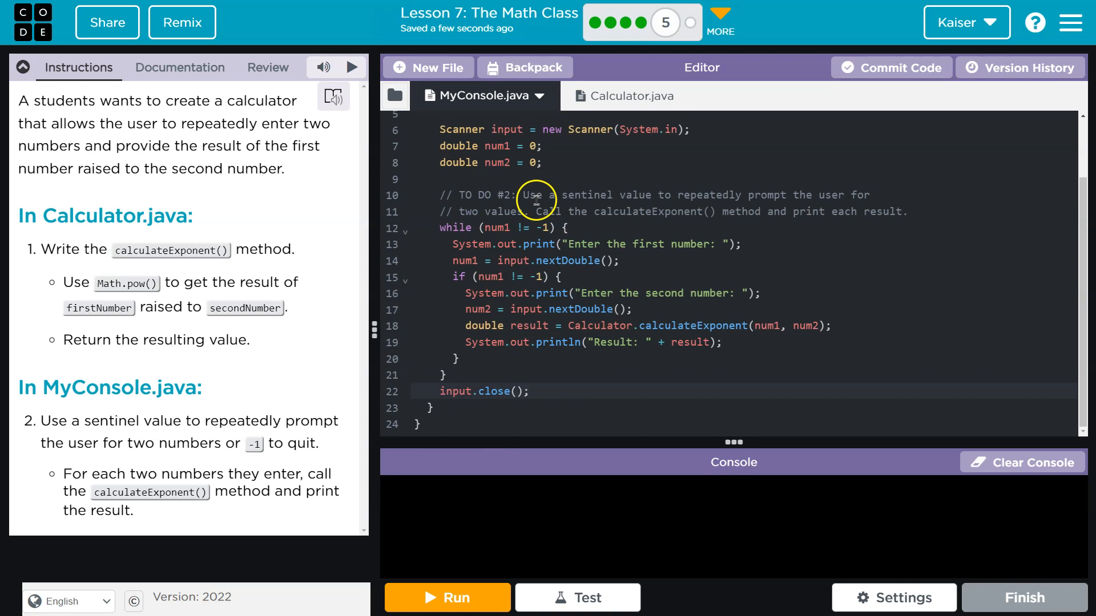
Step: Run the program, confirm 2 and 3 print Result 8.0, then enter 2.1 and 3
{"action": "left_click", "coordinate": [447, 598]}
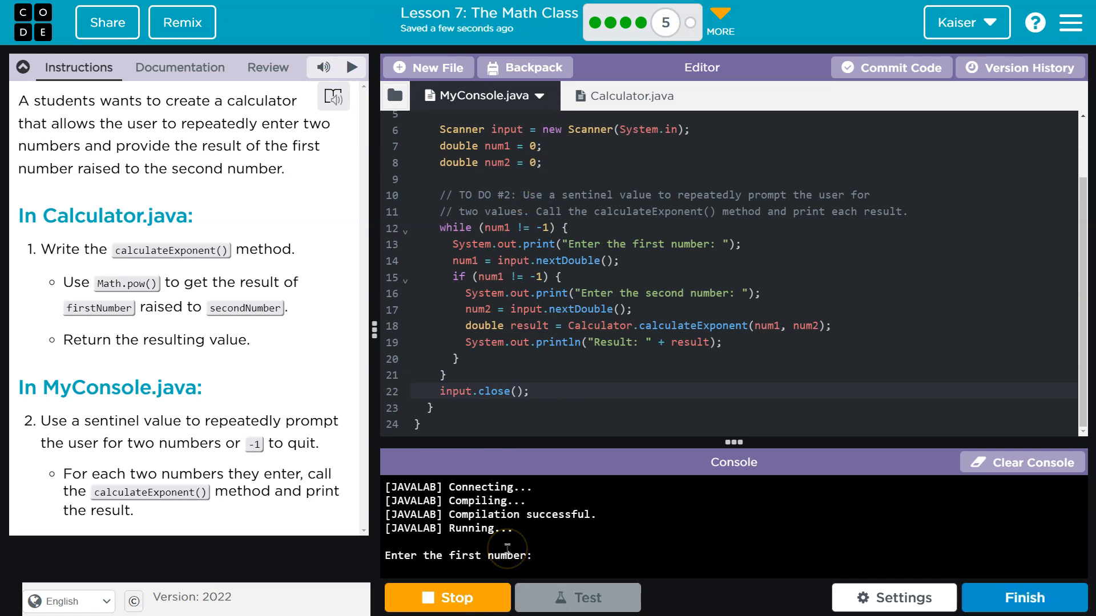
{"action": "type", "text": "2"}
{"action": "type", "text": "3"}
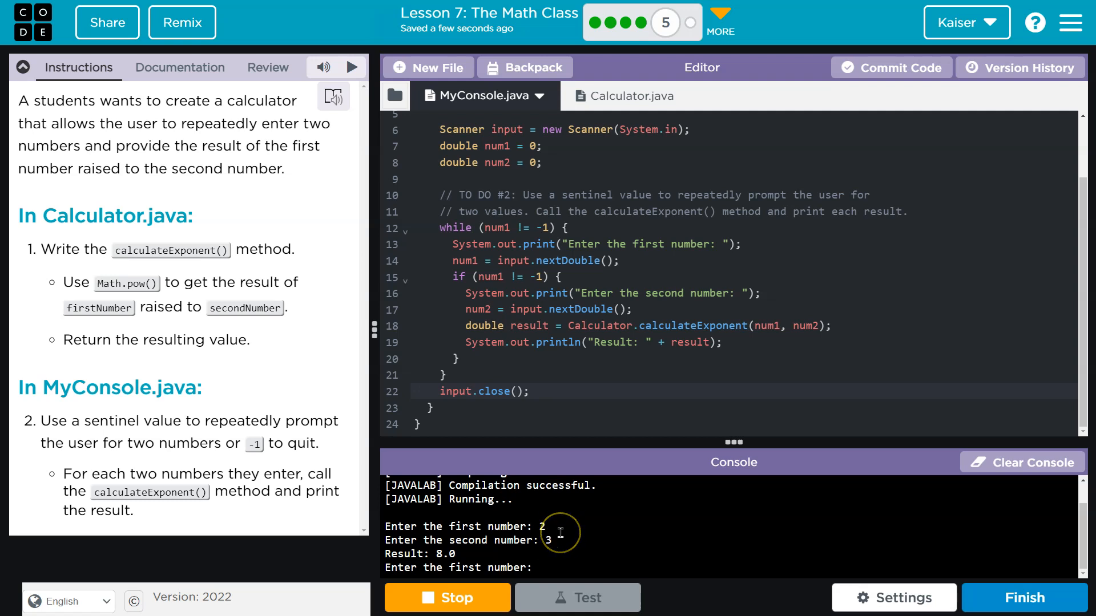
{"action": "type", "text": "2.1"}
{"action": "type", "text": "3"}
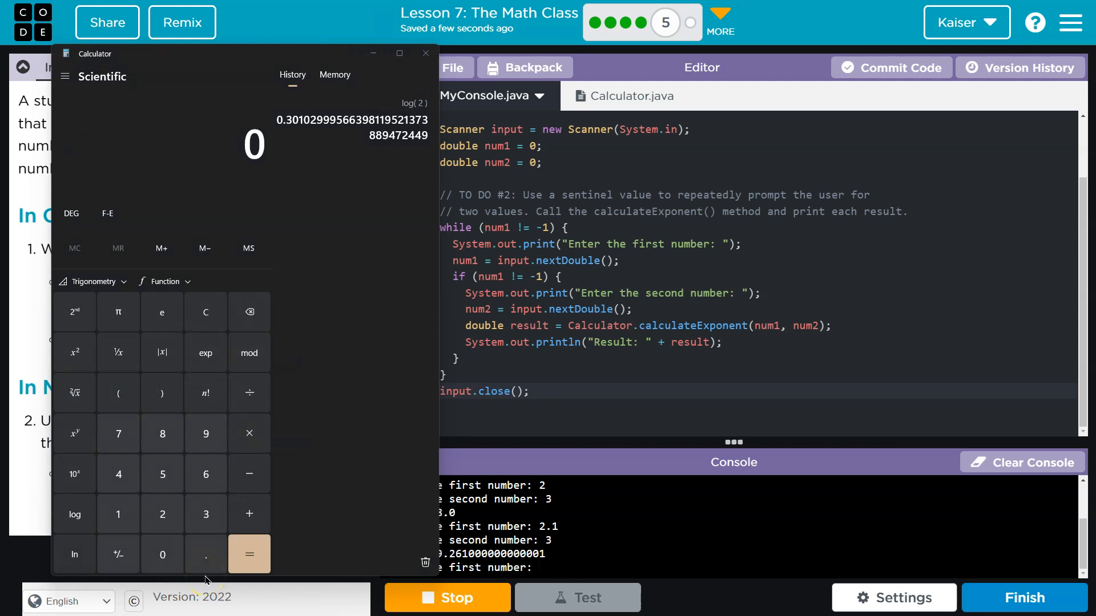
Step: Confirm 2.1 to the power 3 equals 9.261 in Windows Calculator, then close it
{"action": "left_click", "coordinate": [161, 513]}
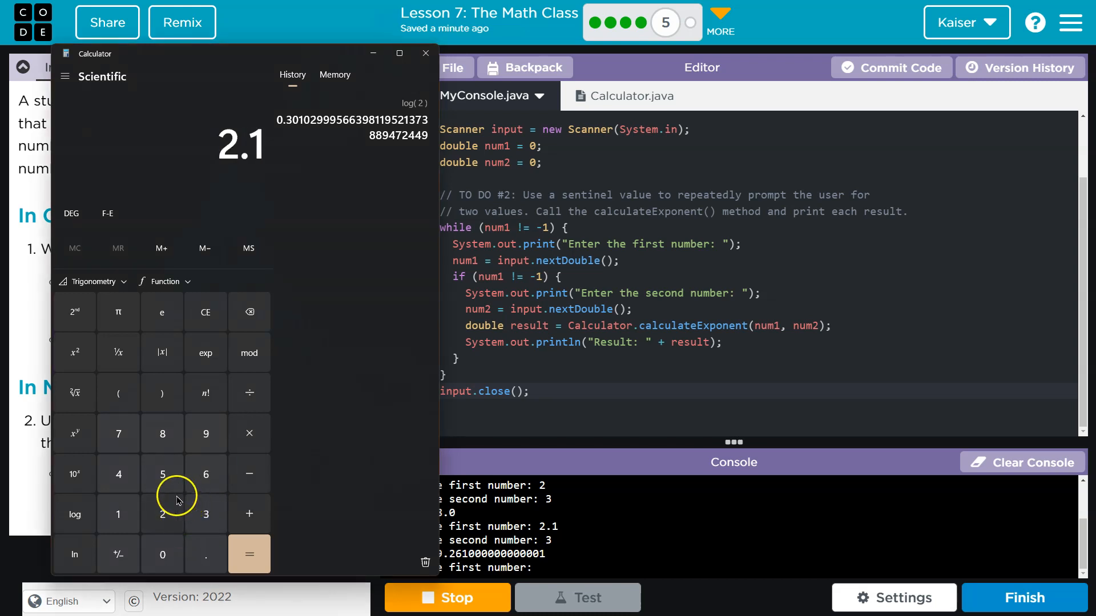
{"action": "mouse_move", "coordinate": [79, 450]}
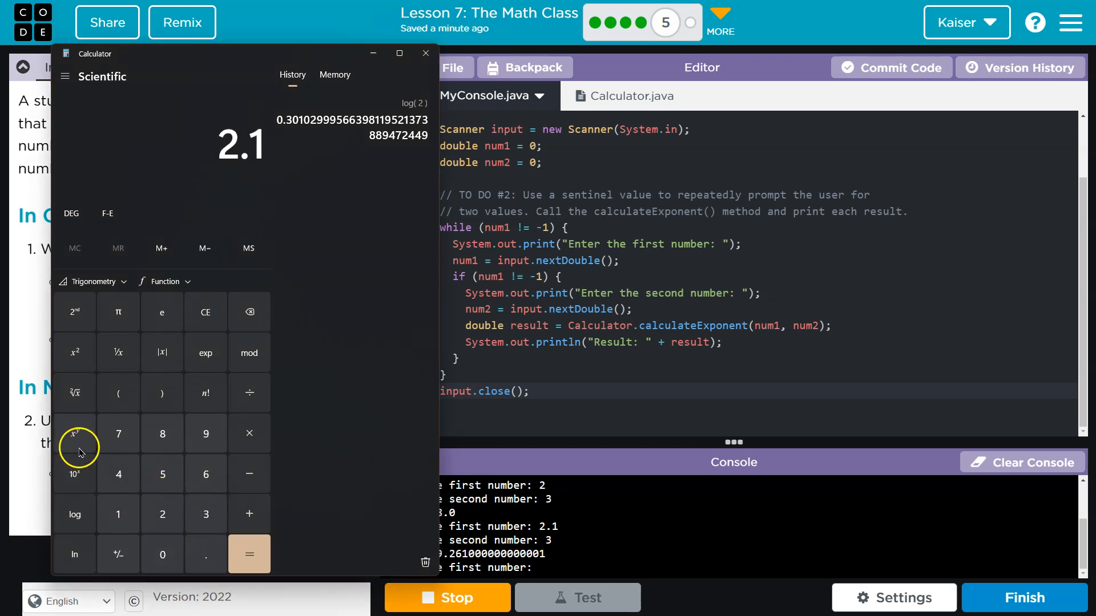
{"action": "left_click", "coordinate": [74, 433]}
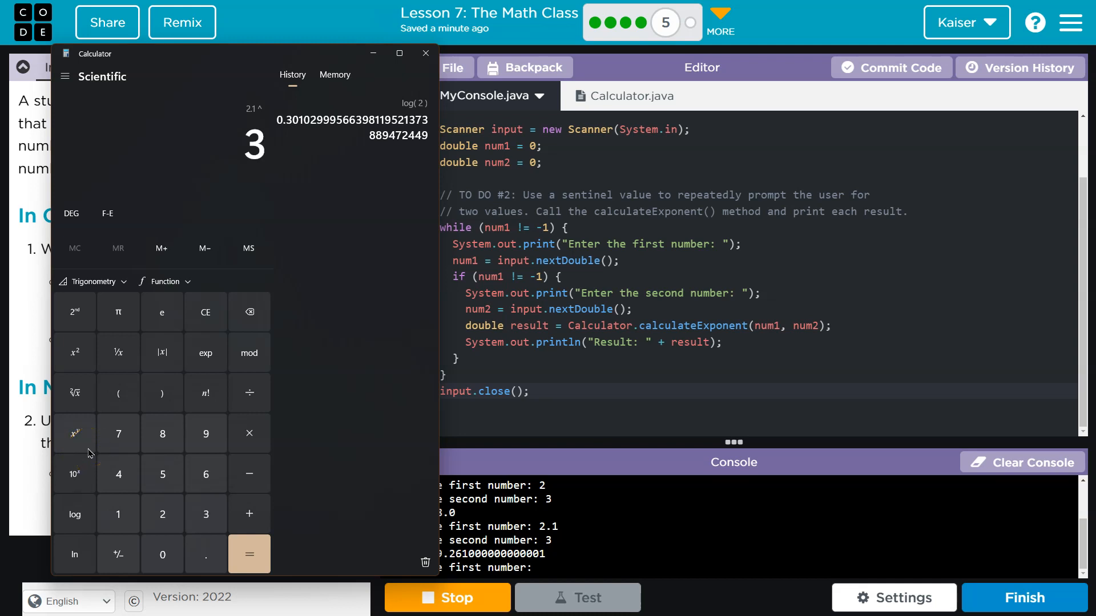
{"action": "left_click", "coordinate": [248, 555]}
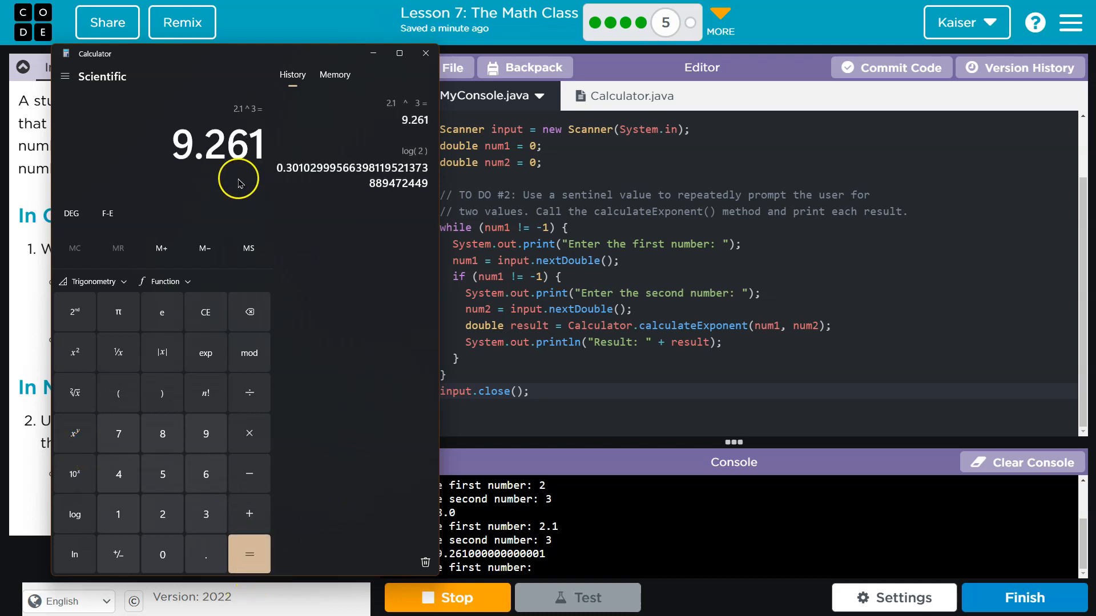
{"action": "mouse_move", "coordinate": [432, 70]}
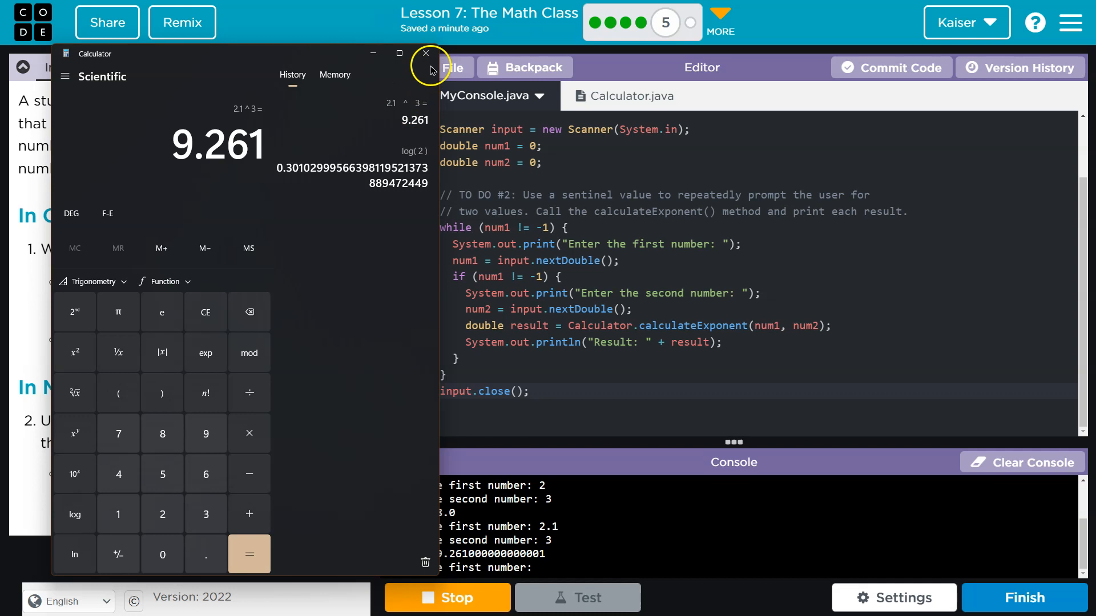
{"action": "left_click", "coordinate": [424, 53]}
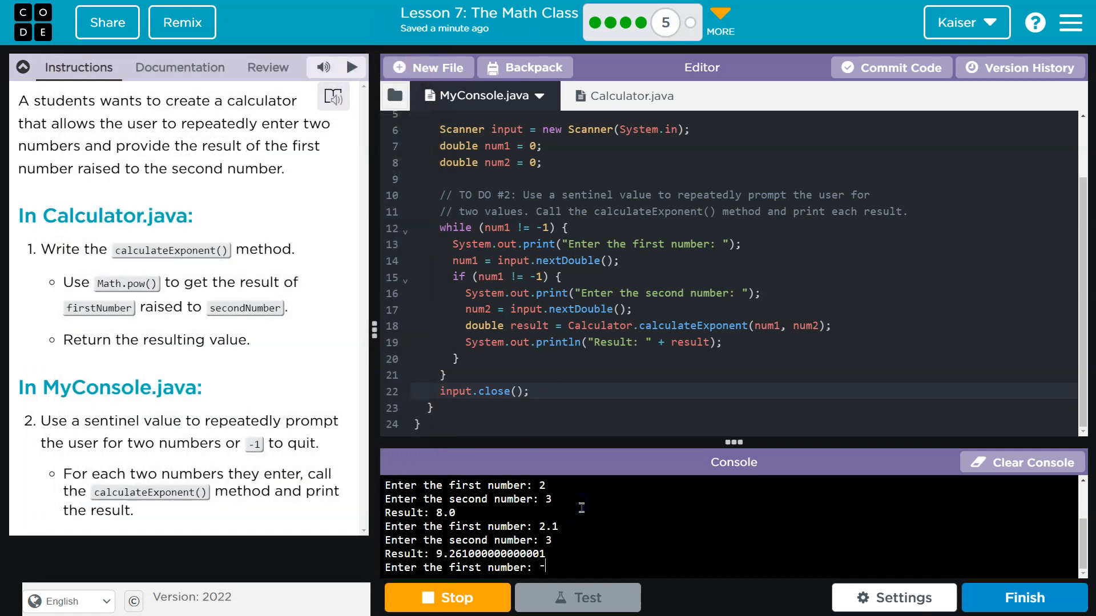
Step: Enter -1 as the first number to end the loop and complete the program
{"action": "type", "text": "-1"}
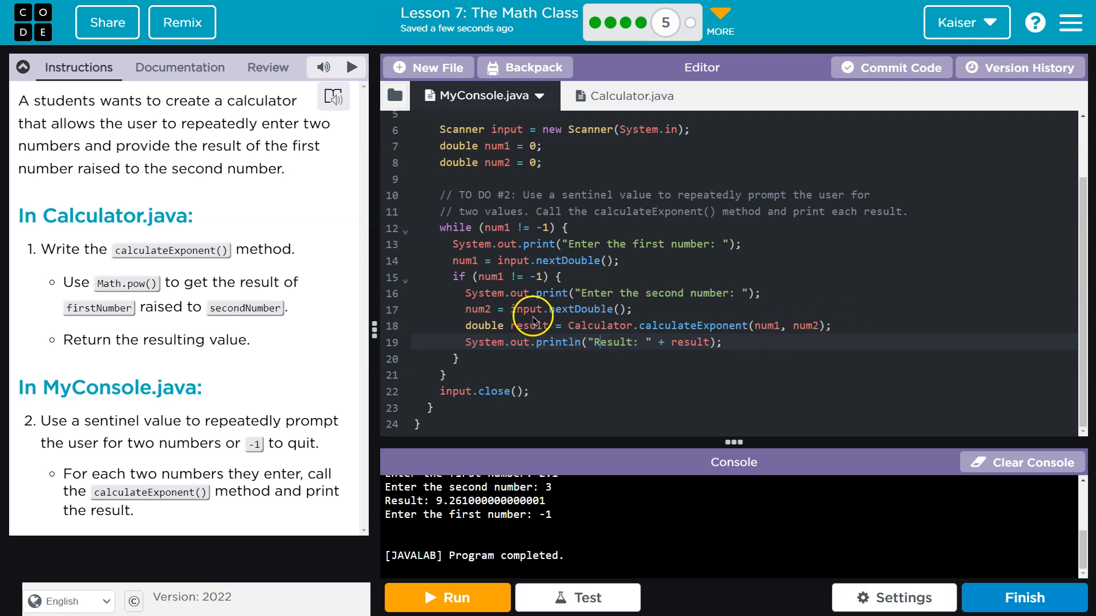
{"action": "mouse_move", "coordinate": [760, 324]}
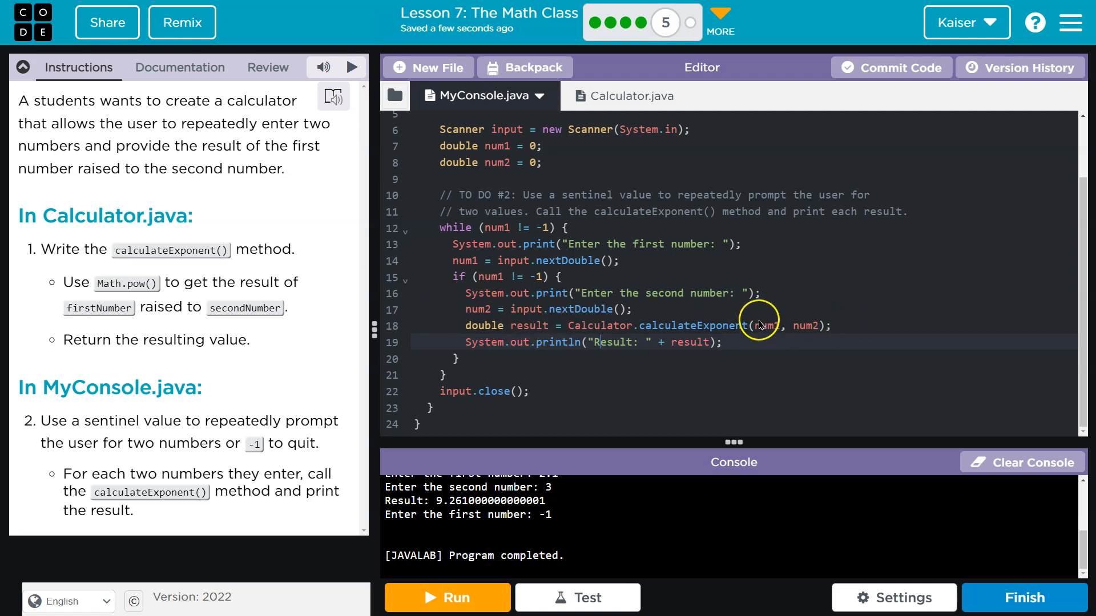
{"action": "mouse_move", "coordinate": [556, 356]}
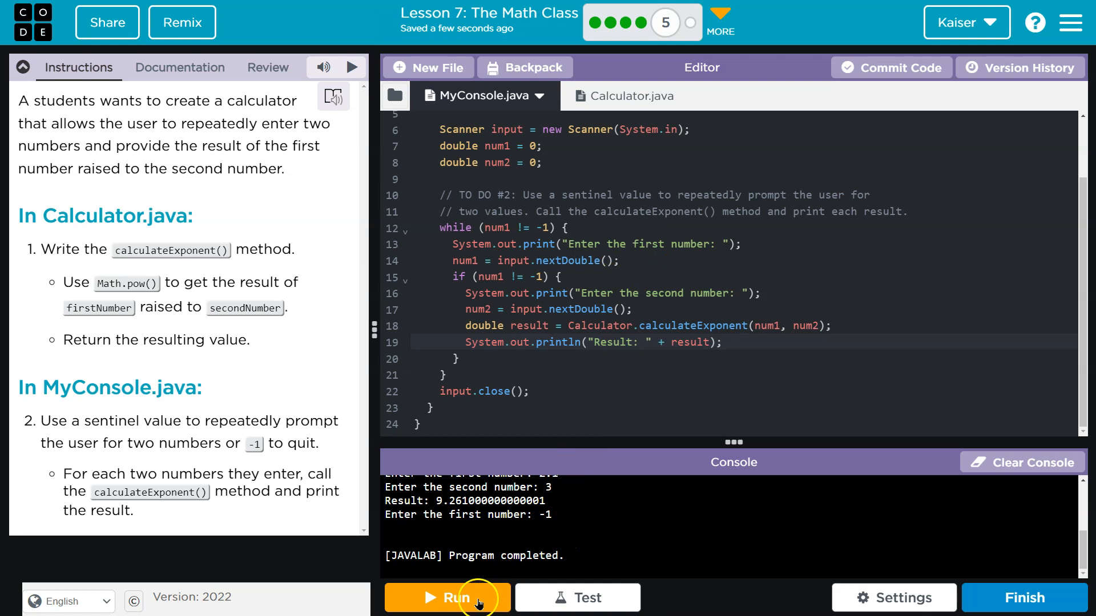
Step: Rerun the program, getting Result 47.374030205310675 with second number 5.2, then start the tests
{"action": "left_click", "coordinate": [446, 598]}
{"action": "type", "text": "5.2"}
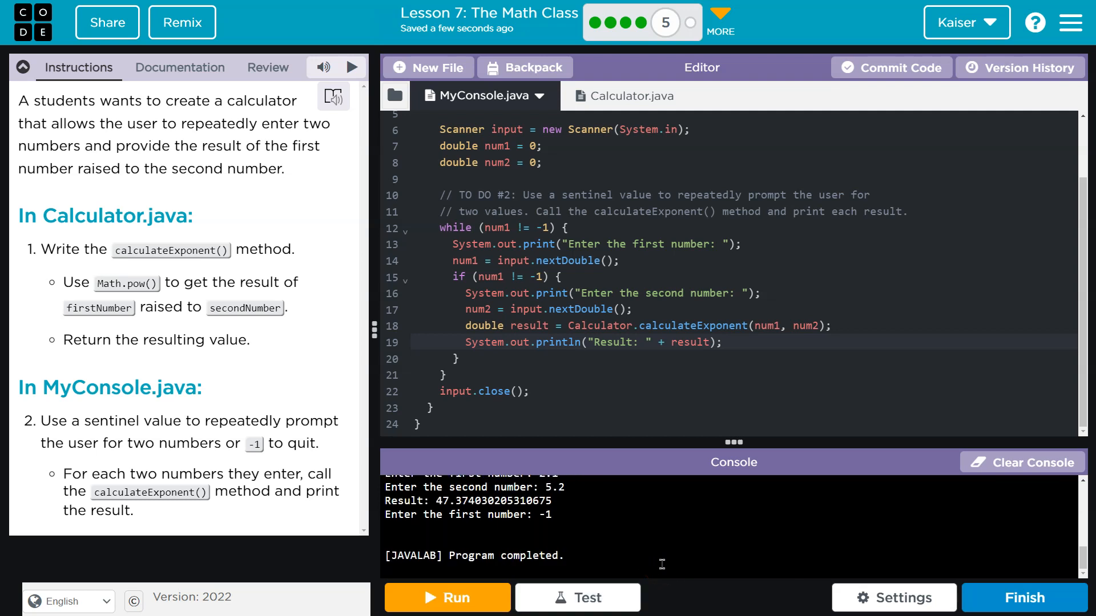
{"action": "left_click", "coordinate": [577, 598]}
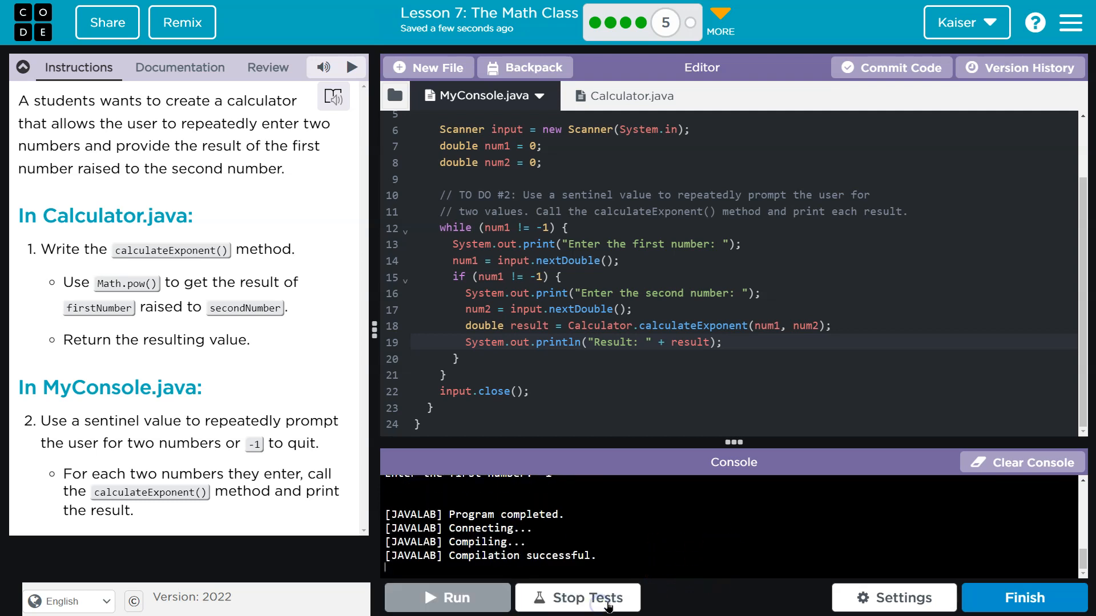